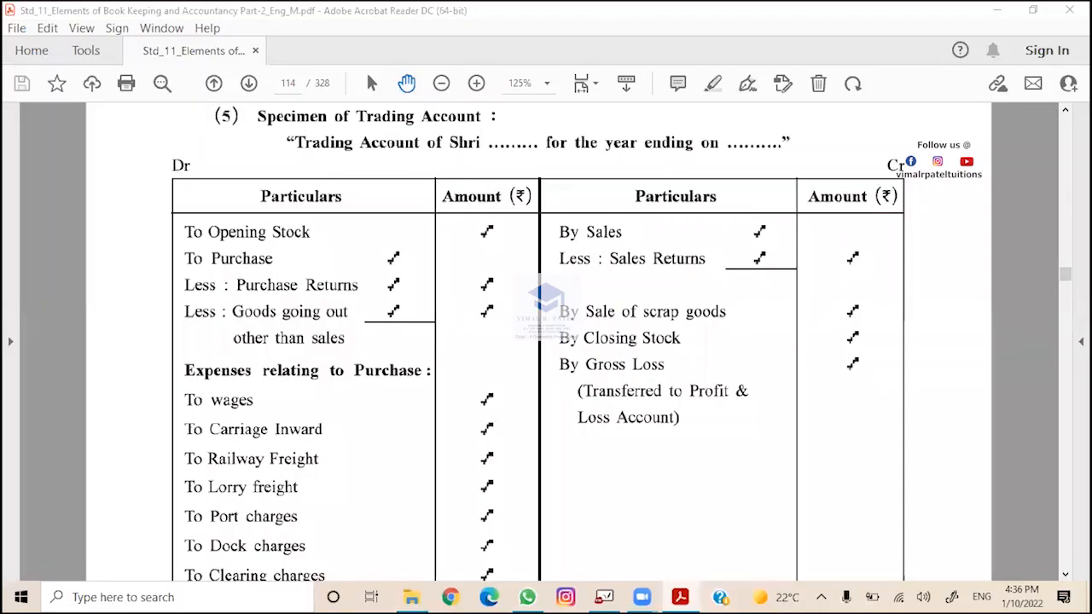
pyautogui.moveTo(795, 163)
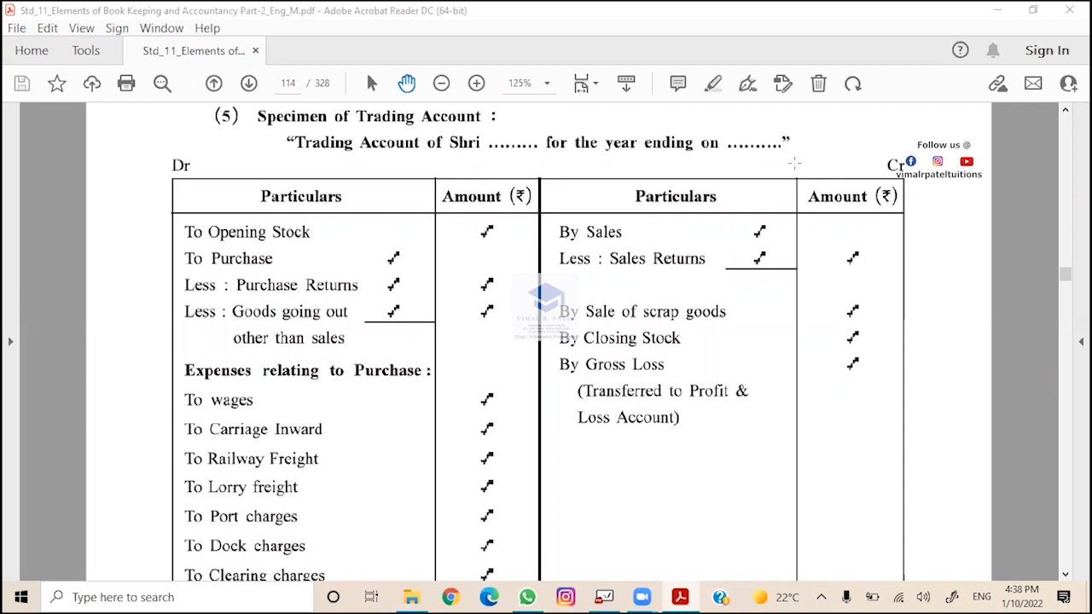
pyautogui.moveTo(776, 176)
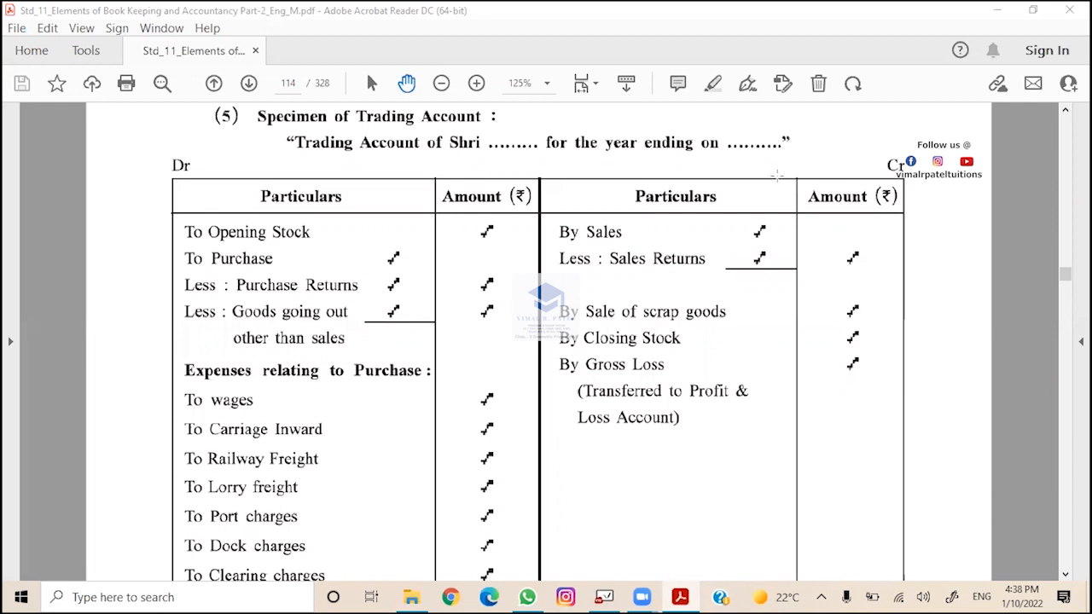
pyautogui.moveTo(345, 273)
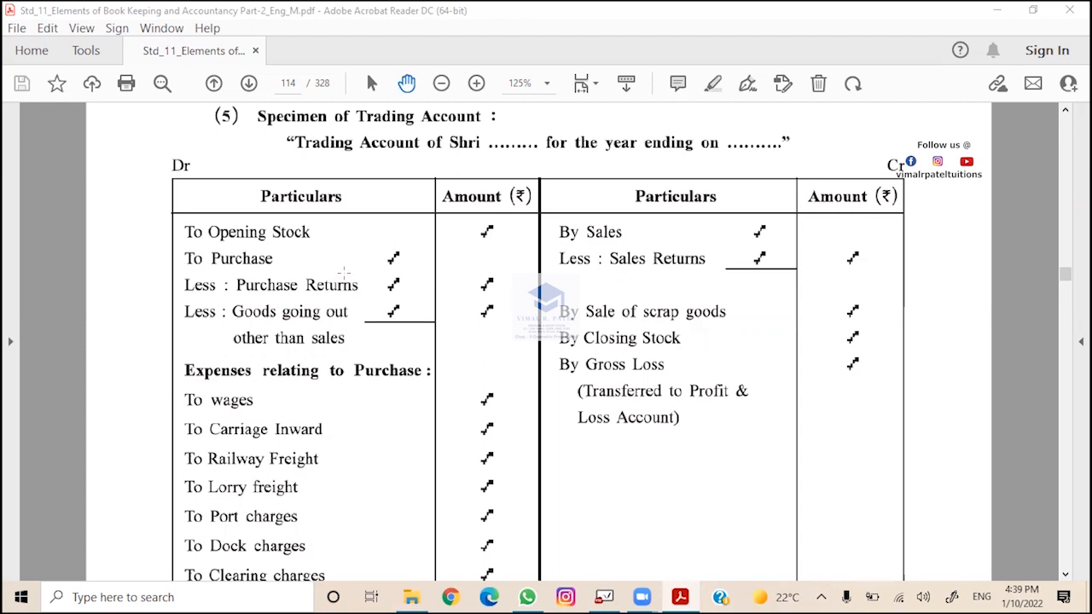
pyautogui.moveTo(375, 260)
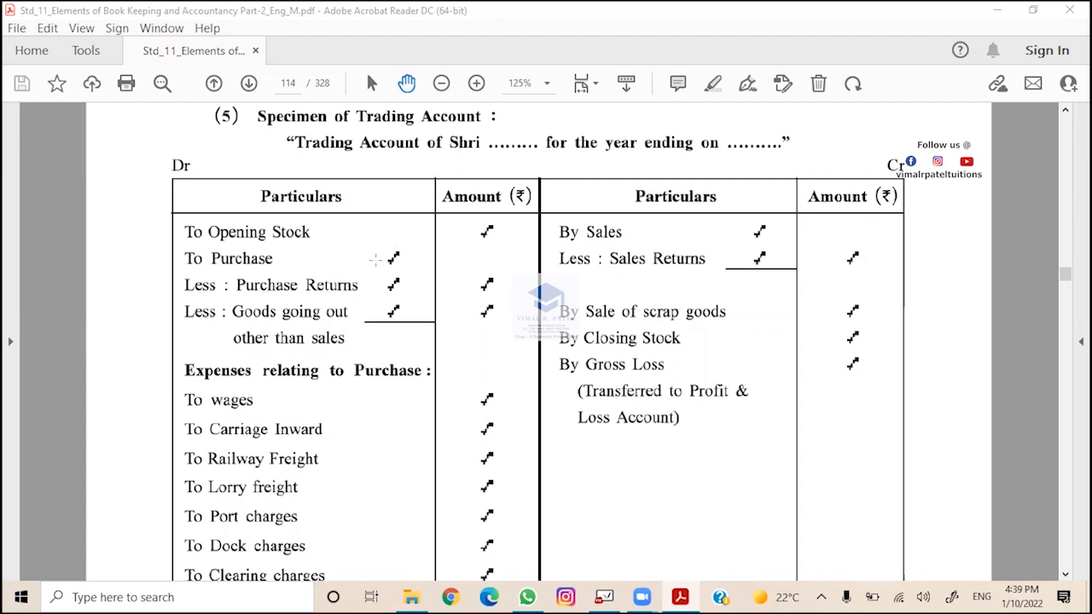
pyautogui.moveTo(353, 223)
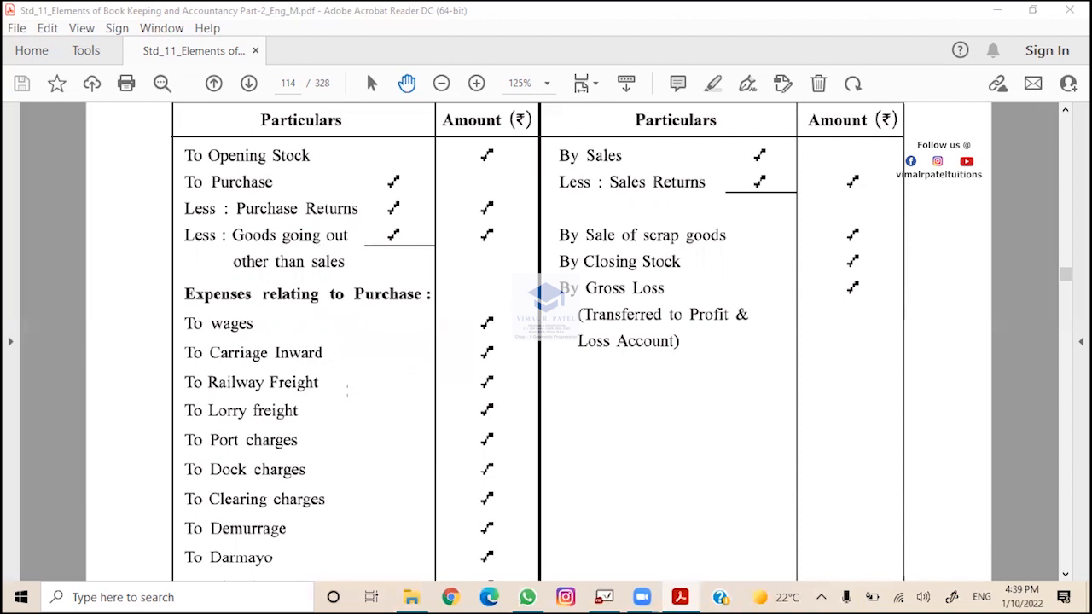
pyautogui.moveTo(421, 333)
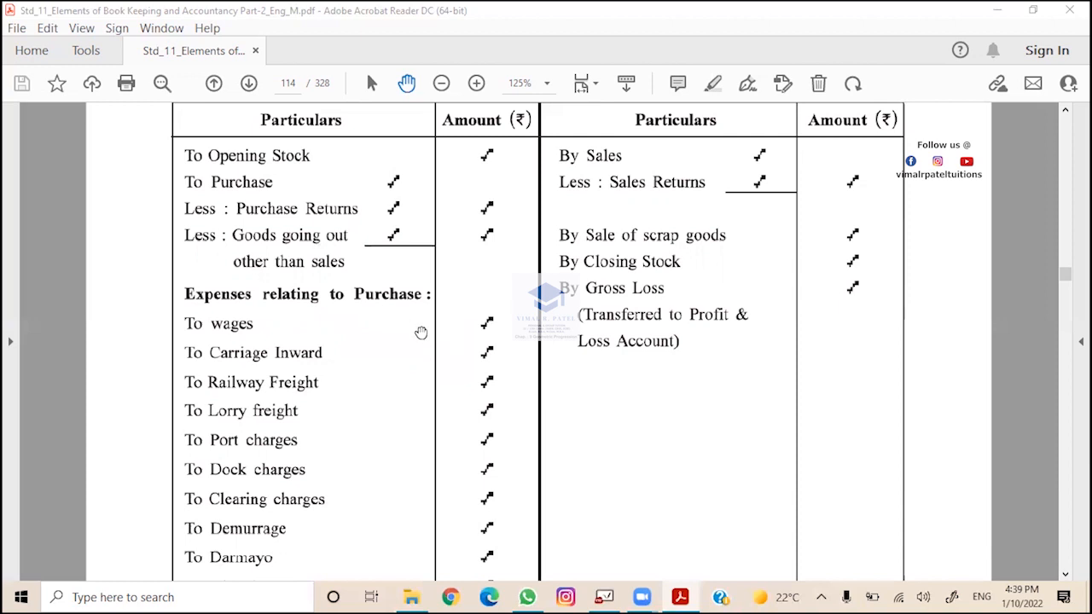
pyautogui.moveTo(361, 396)
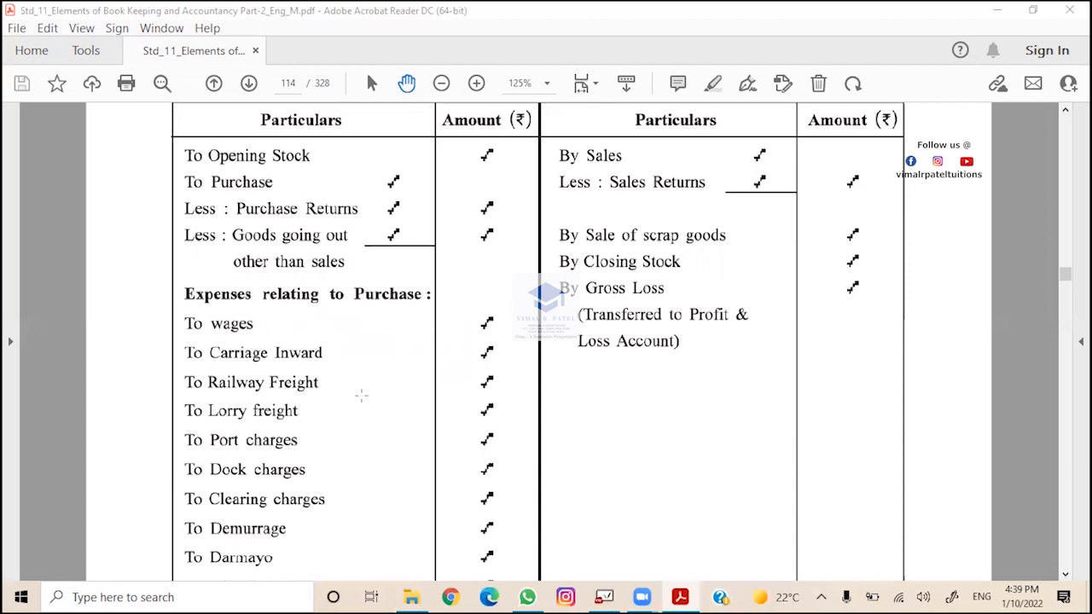
pyautogui.moveTo(388, 469)
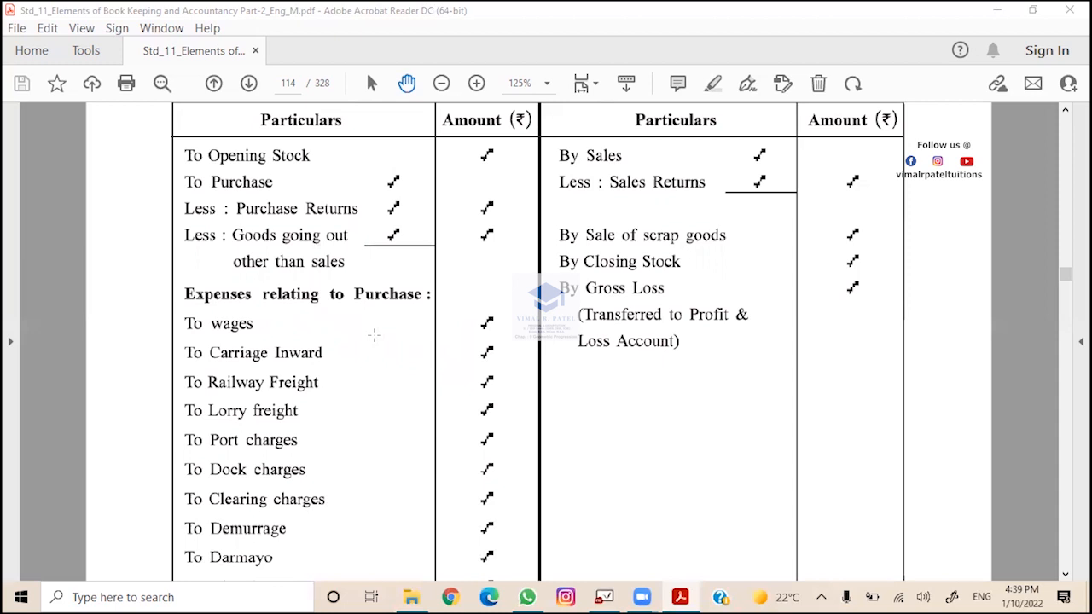
pyautogui.scroll(-3)
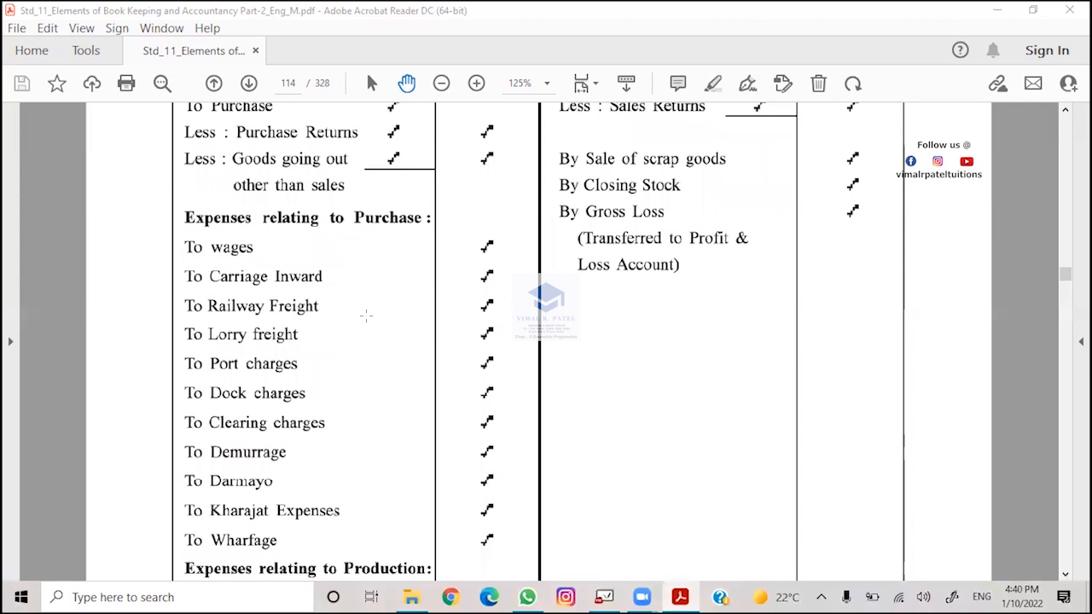
pyautogui.moveTo(358, 312)
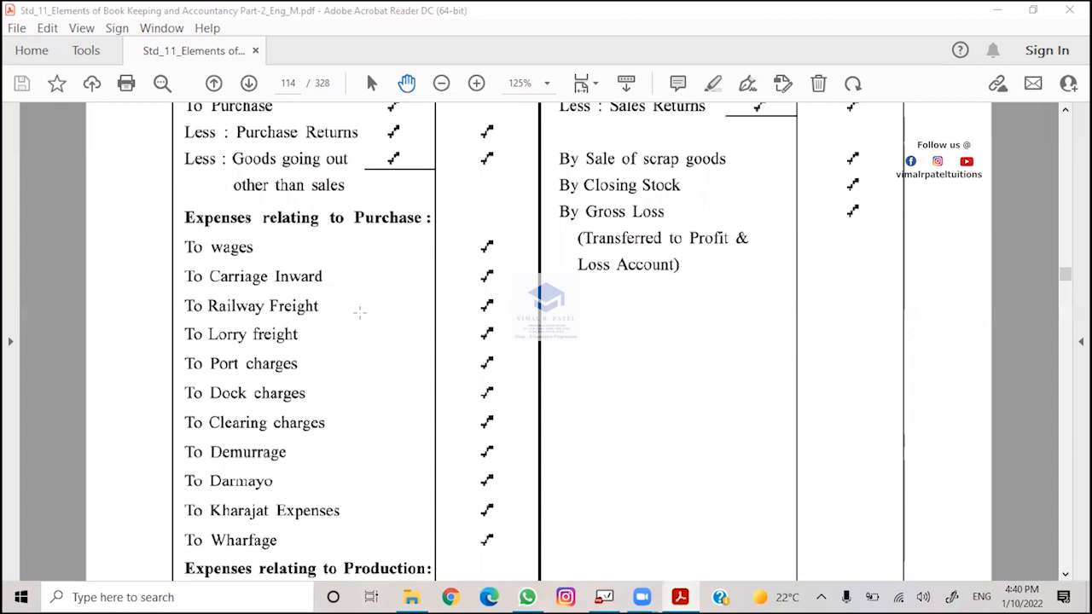
pyautogui.moveTo(268, 416)
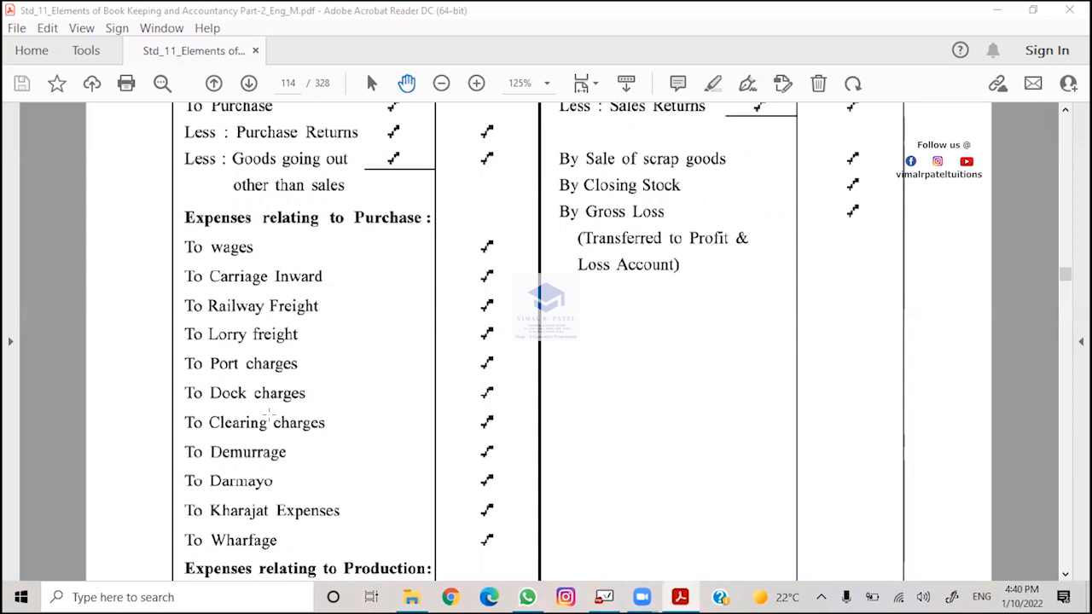
pyautogui.moveTo(303, 397)
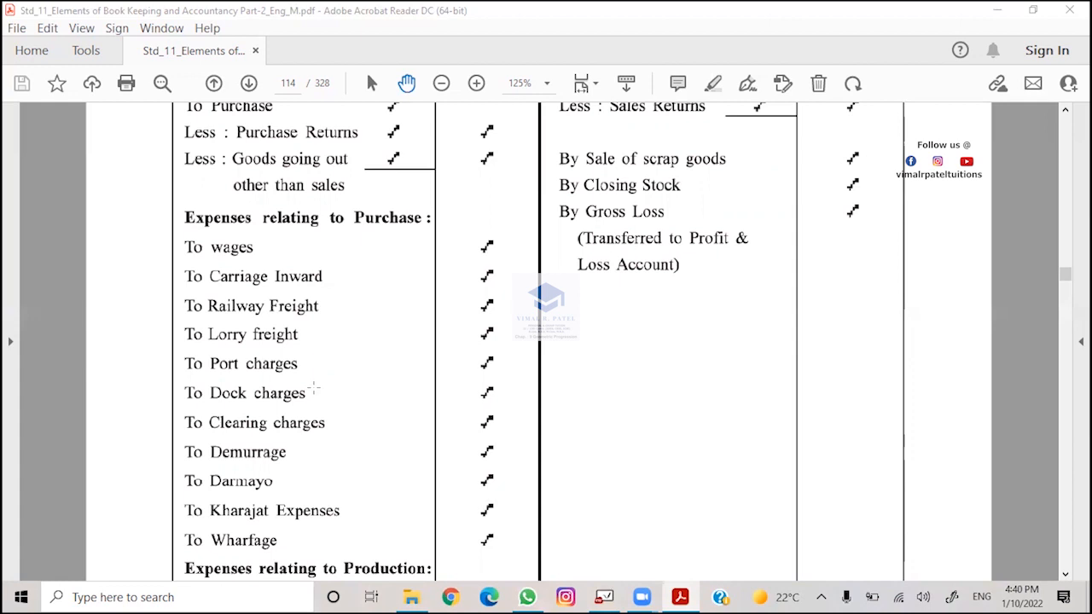
pyautogui.moveTo(340, 435)
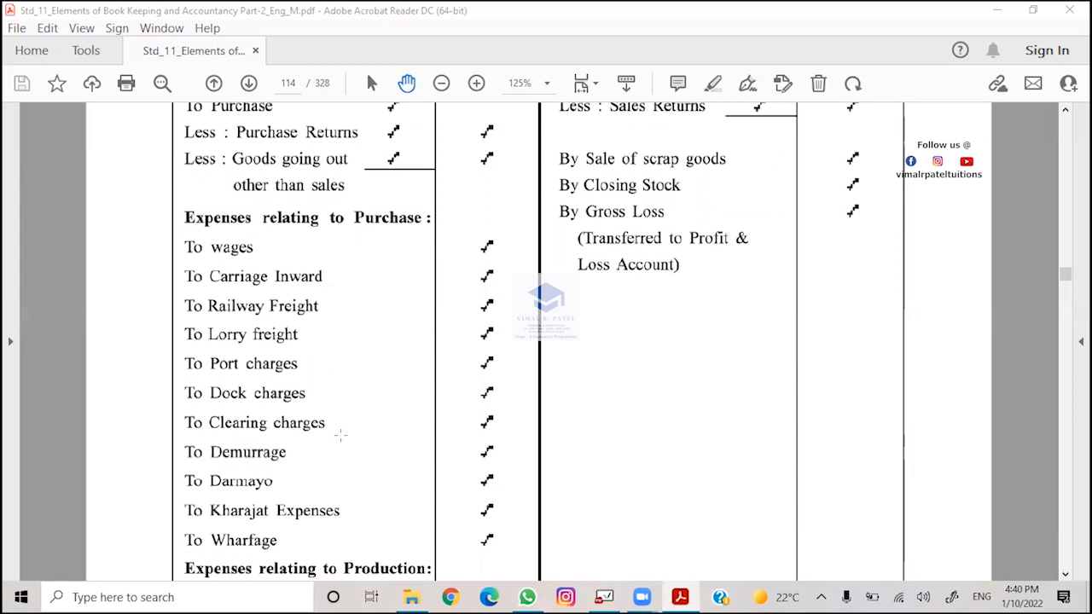
pyautogui.moveTo(313, 461)
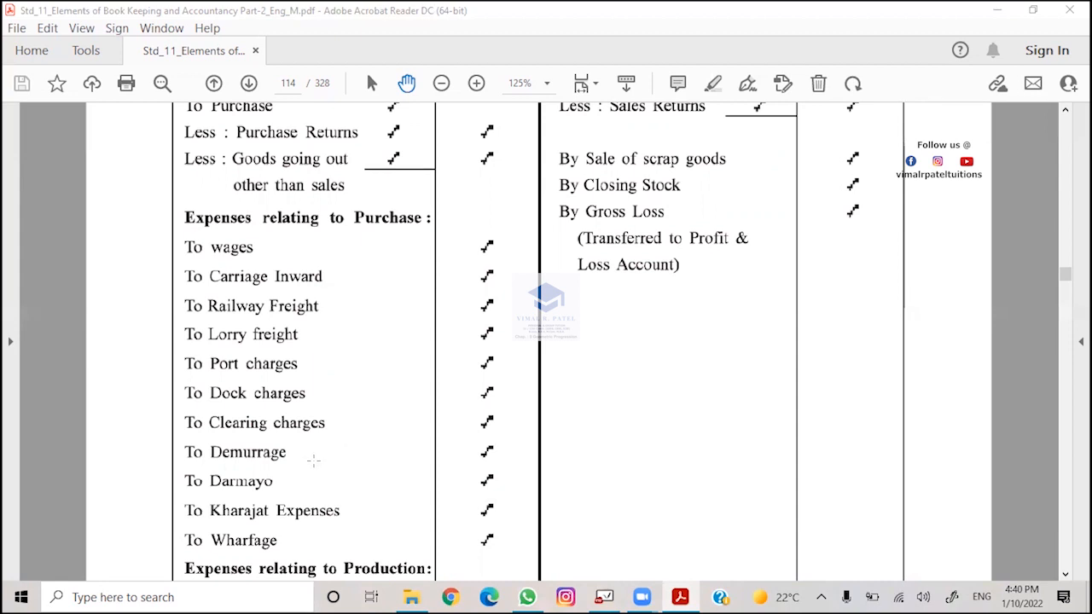
pyautogui.scroll(-3)
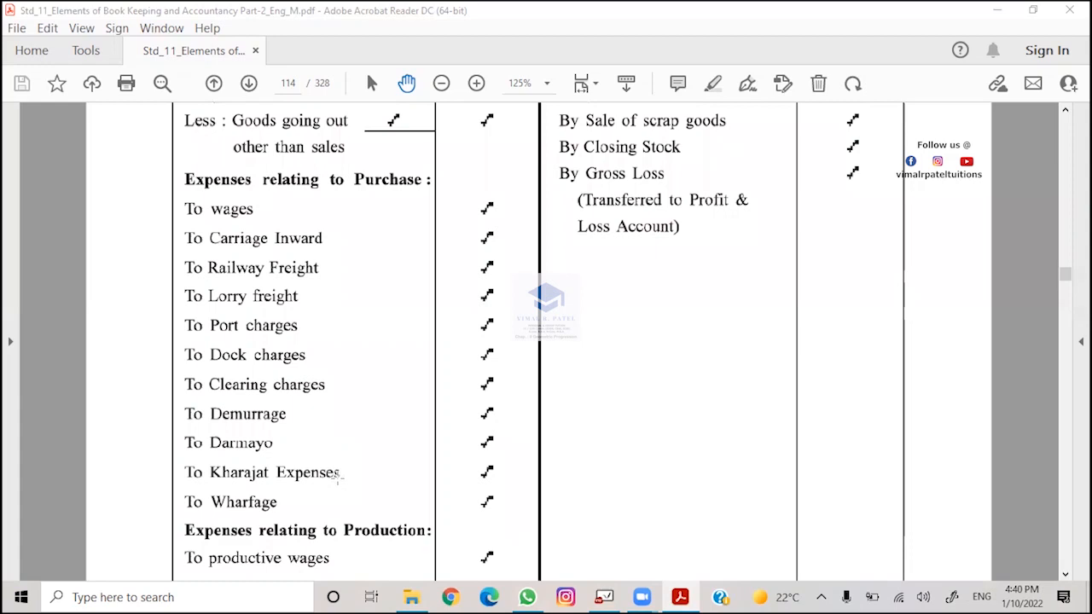
pyautogui.moveTo(297, 505)
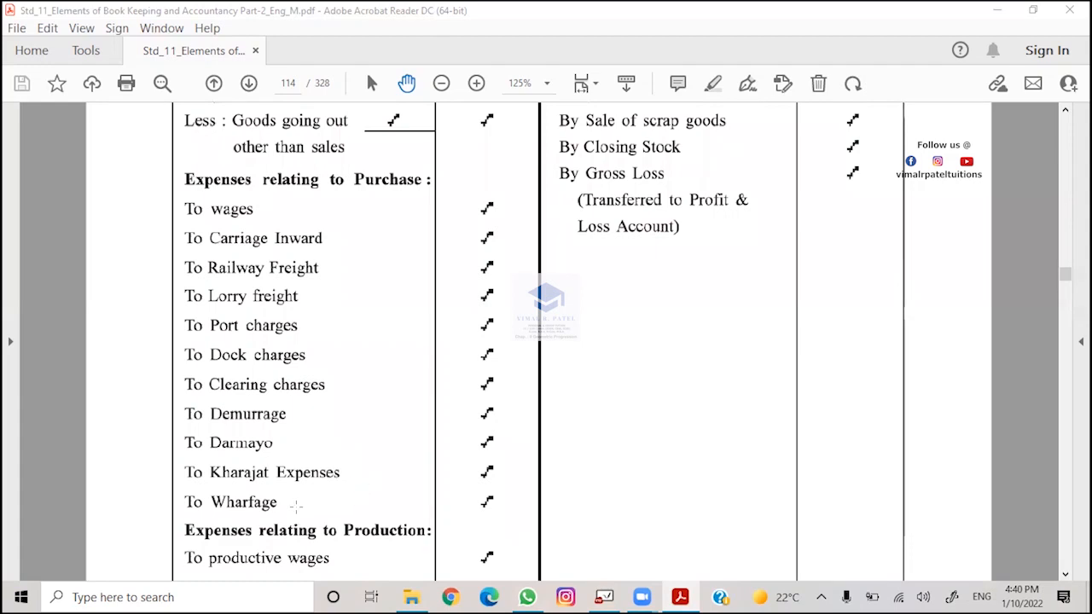
pyautogui.scroll(-3)
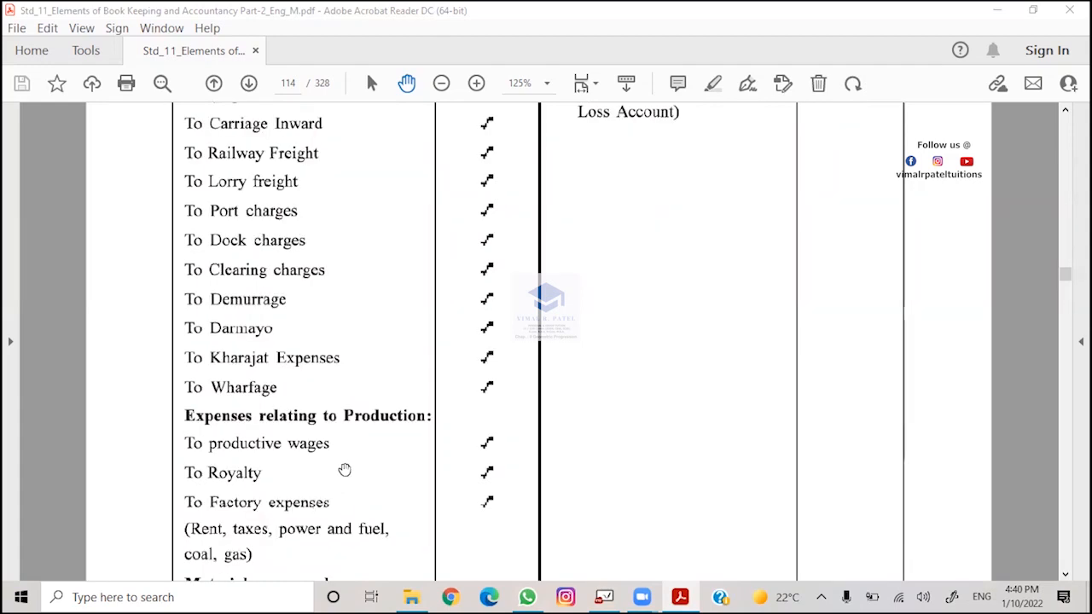
pyautogui.moveTo(349, 439)
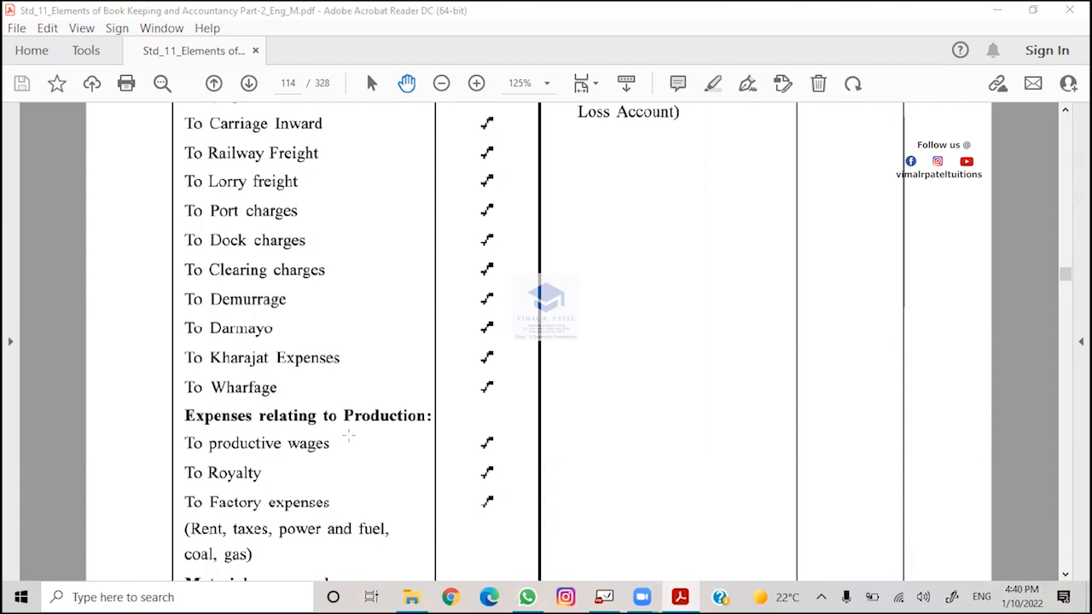
pyautogui.moveTo(341, 491)
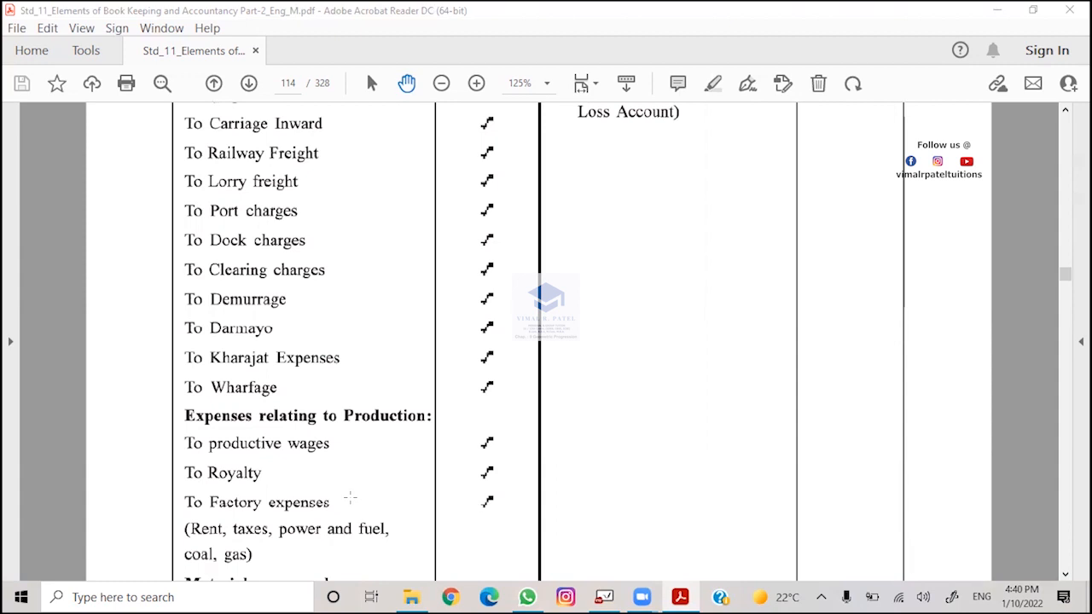
pyautogui.scroll(-3)
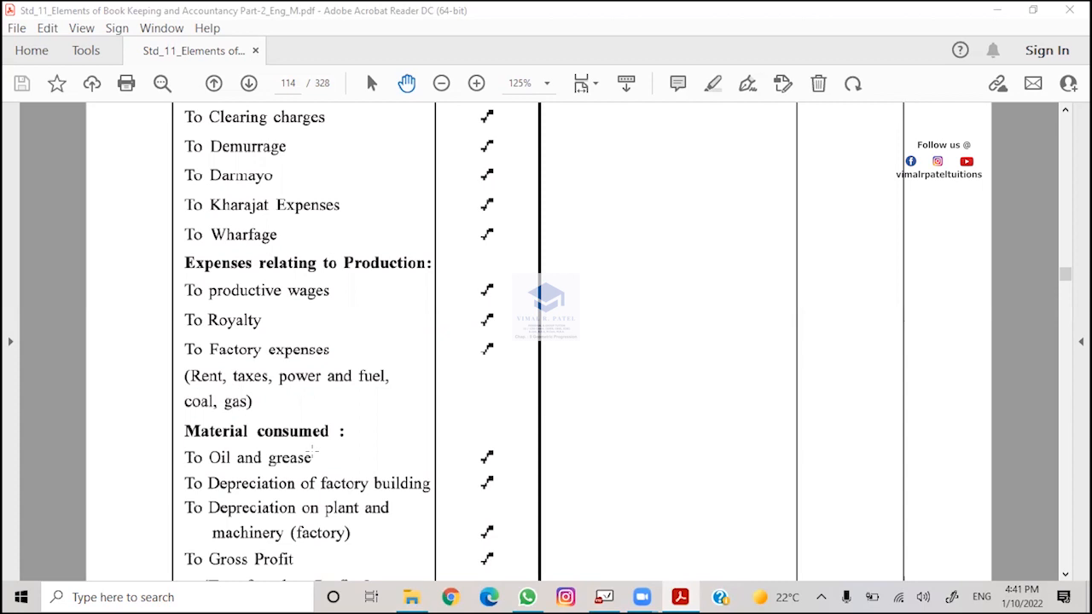
pyautogui.moveTo(409, 310)
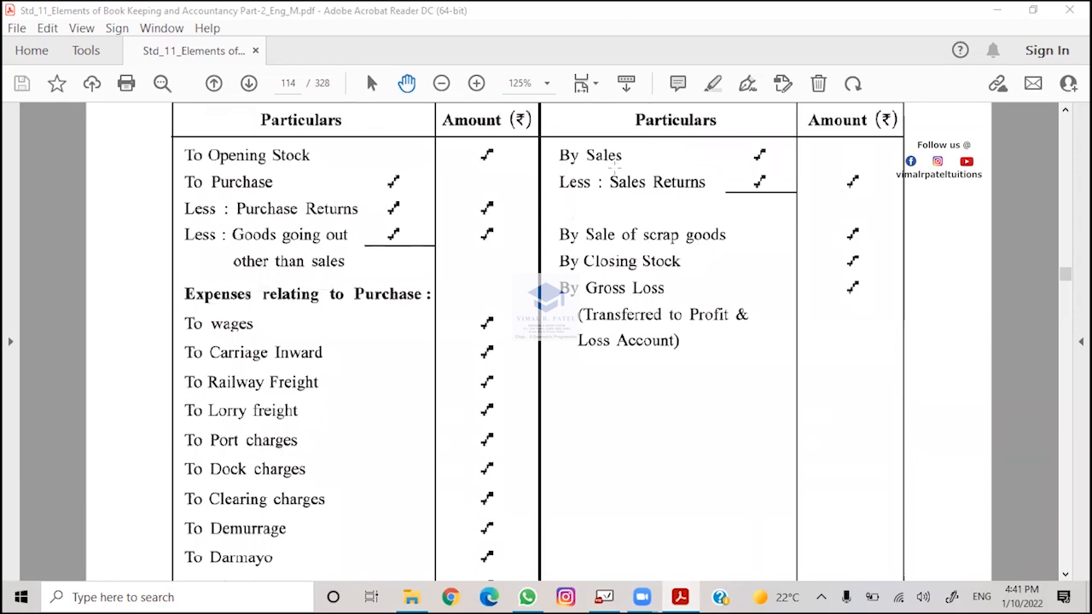
pyautogui.moveTo(712, 192)
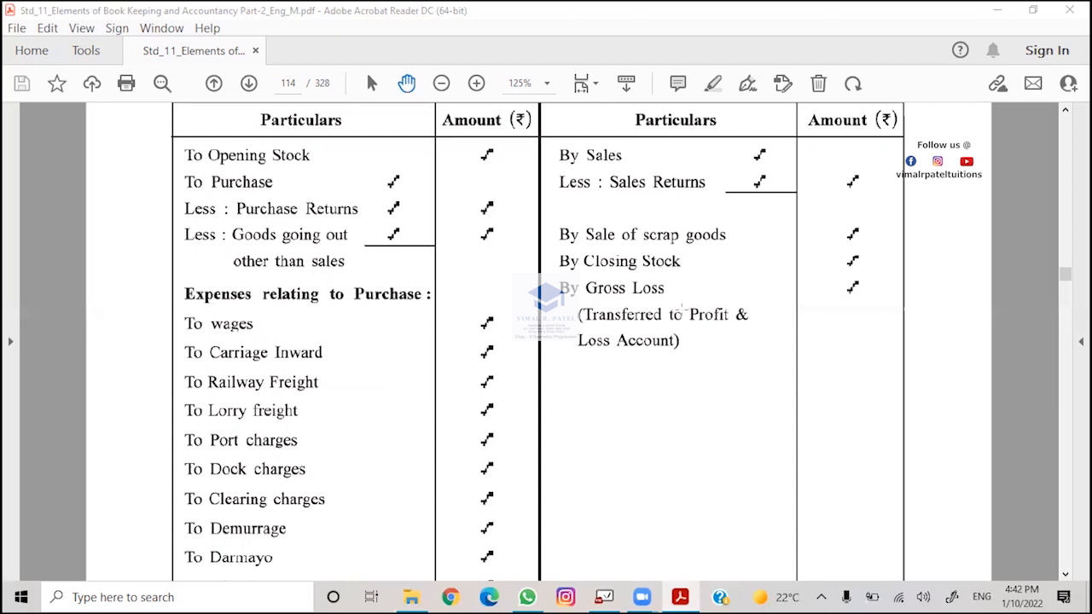
pyautogui.moveTo(919, 138)
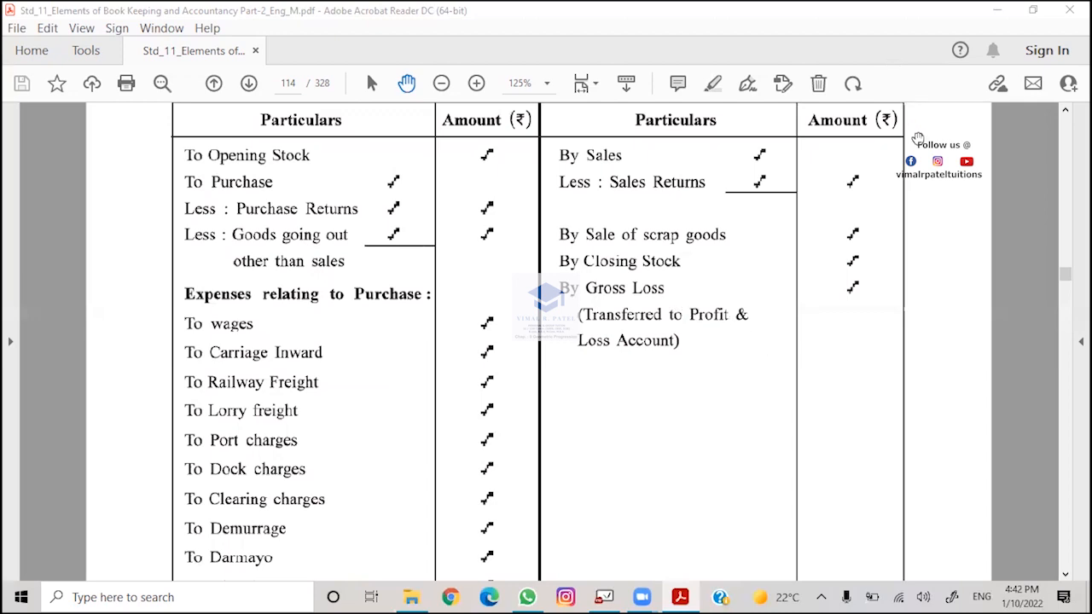
pyautogui.moveTo(869, 438)
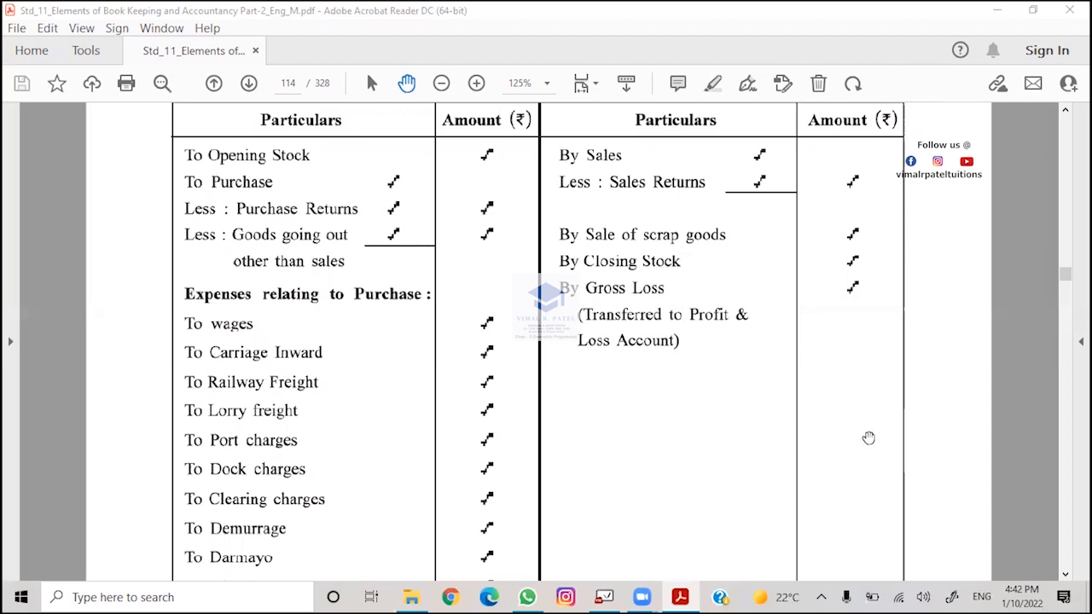
pyautogui.scroll(-3)
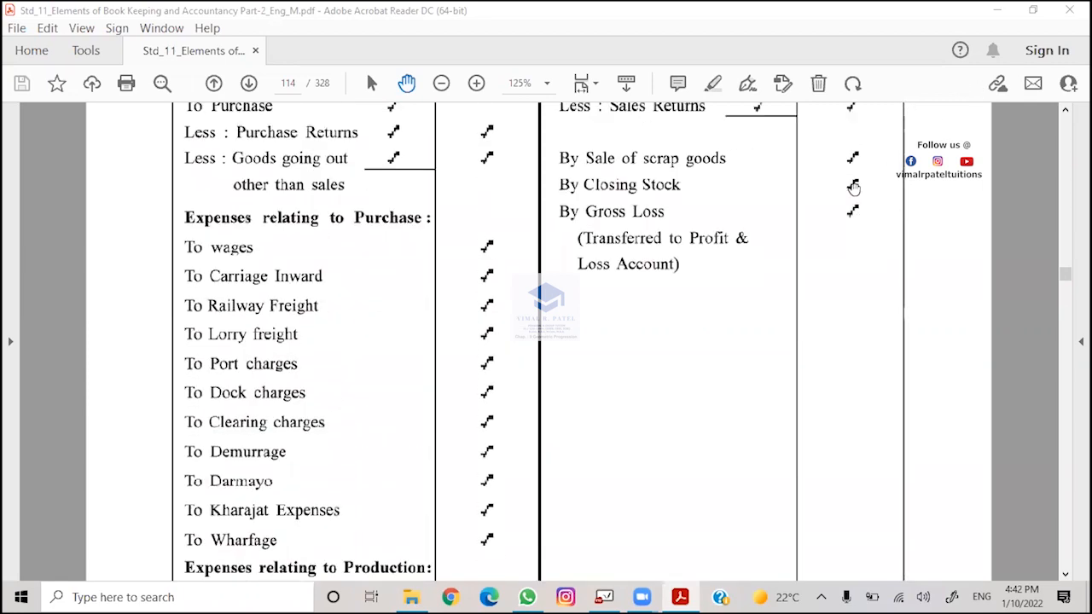
pyautogui.moveTo(936, 247)
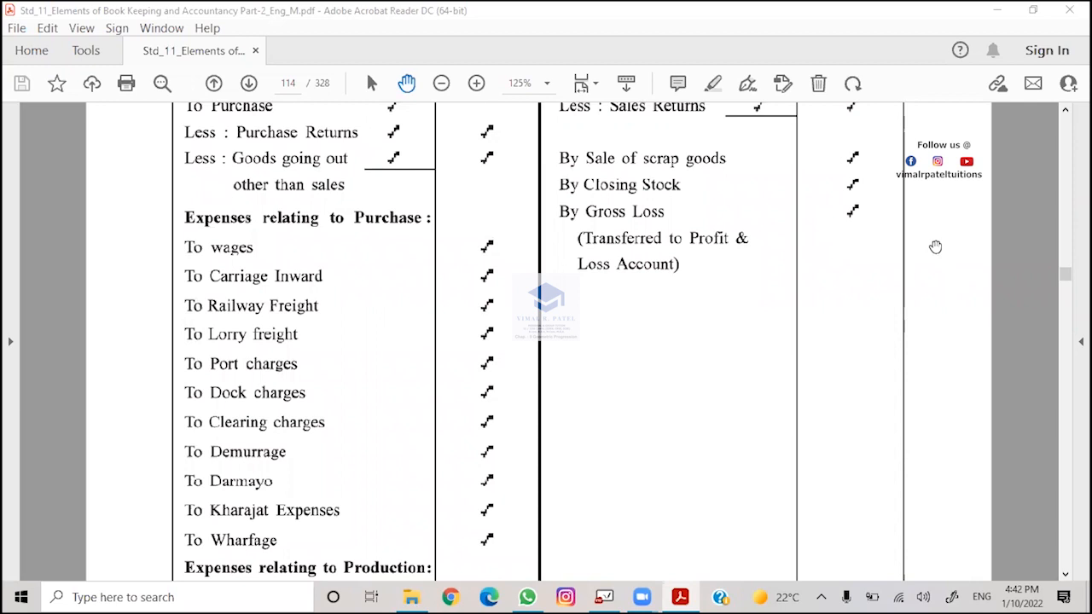
pyautogui.moveTo(890, 239)
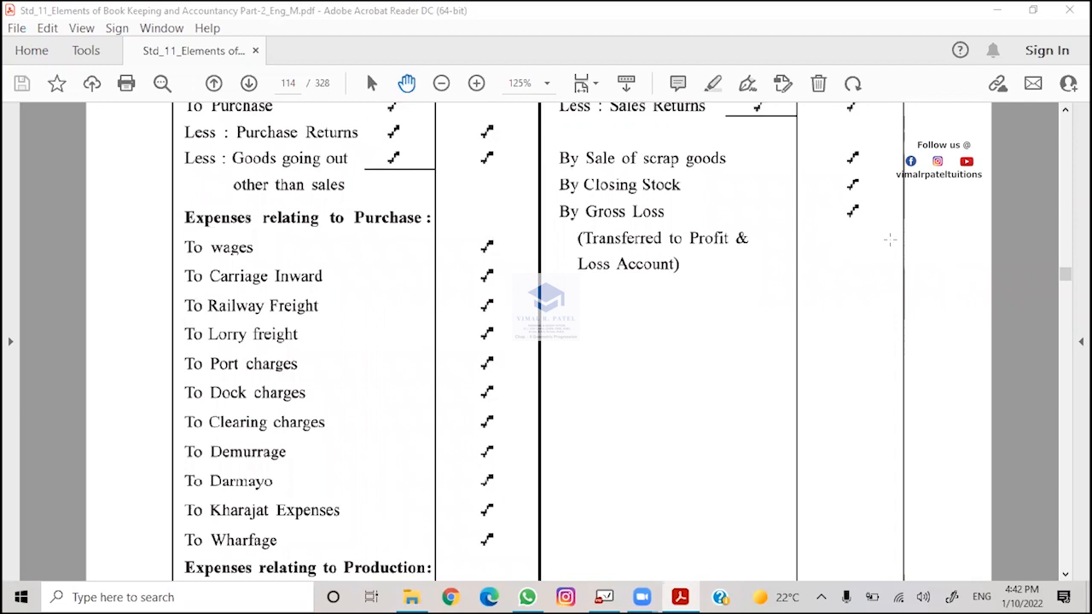
pyautogui.scroll(-3)
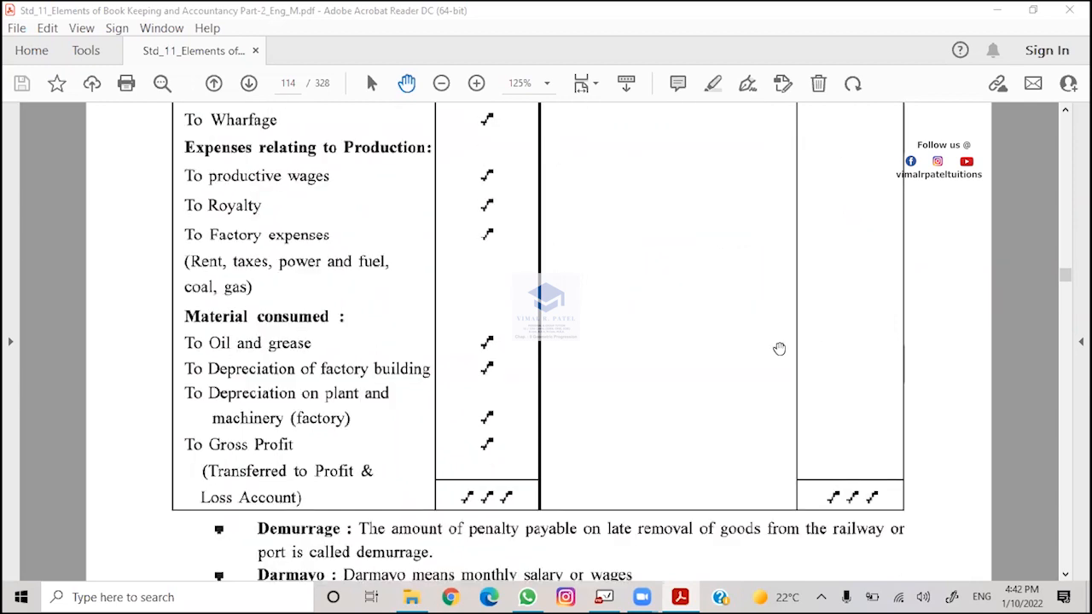
pyautogui.scroll(-3)
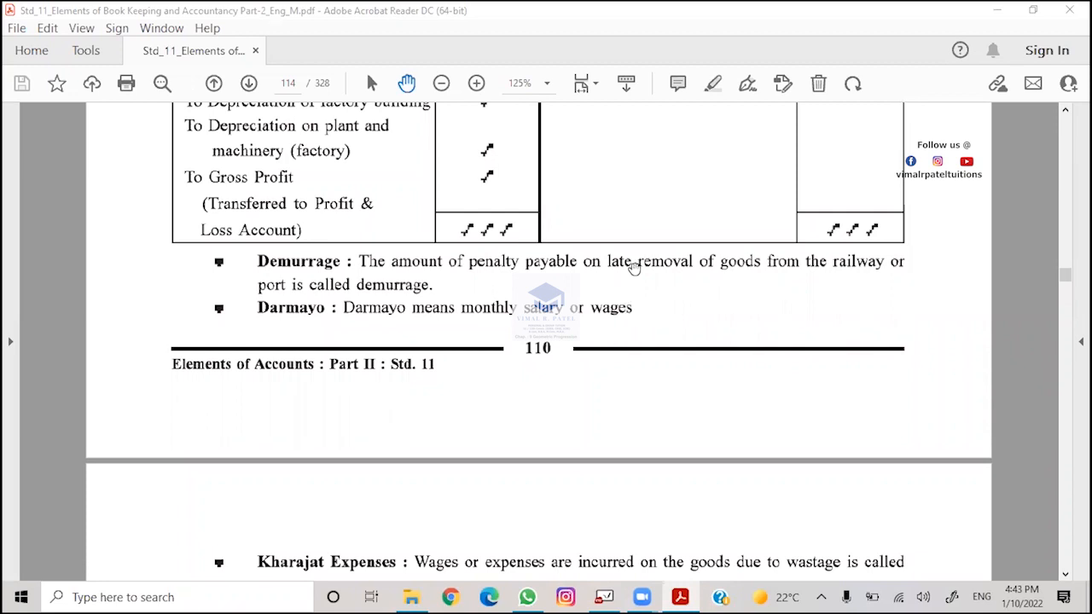
pyautogui.scroll(-3)
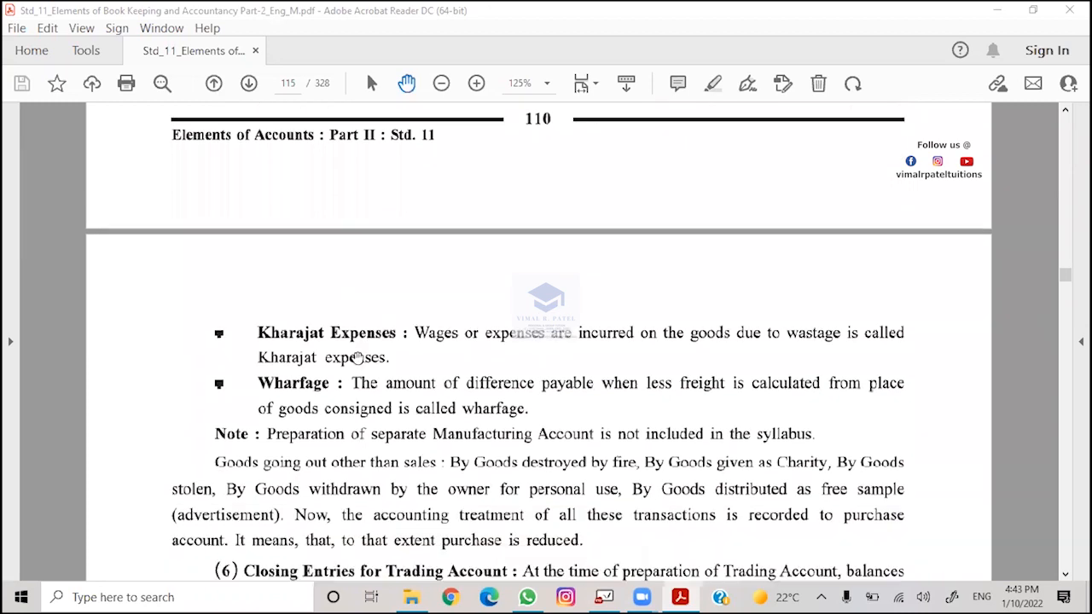
pyautogui.moveTo(422, 353)
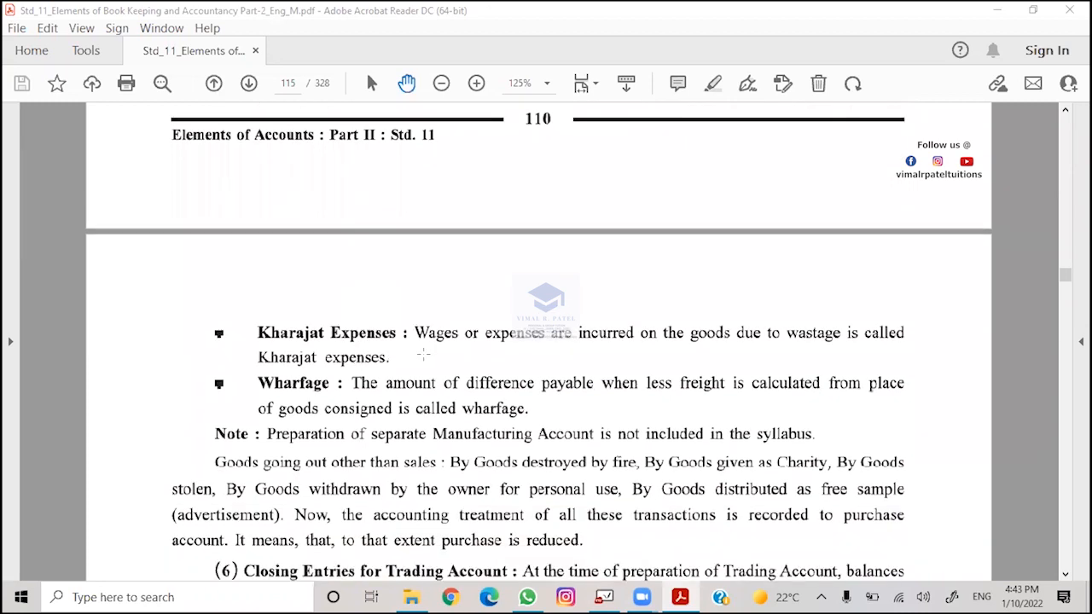
pyautogui.moveTo(772, 340)
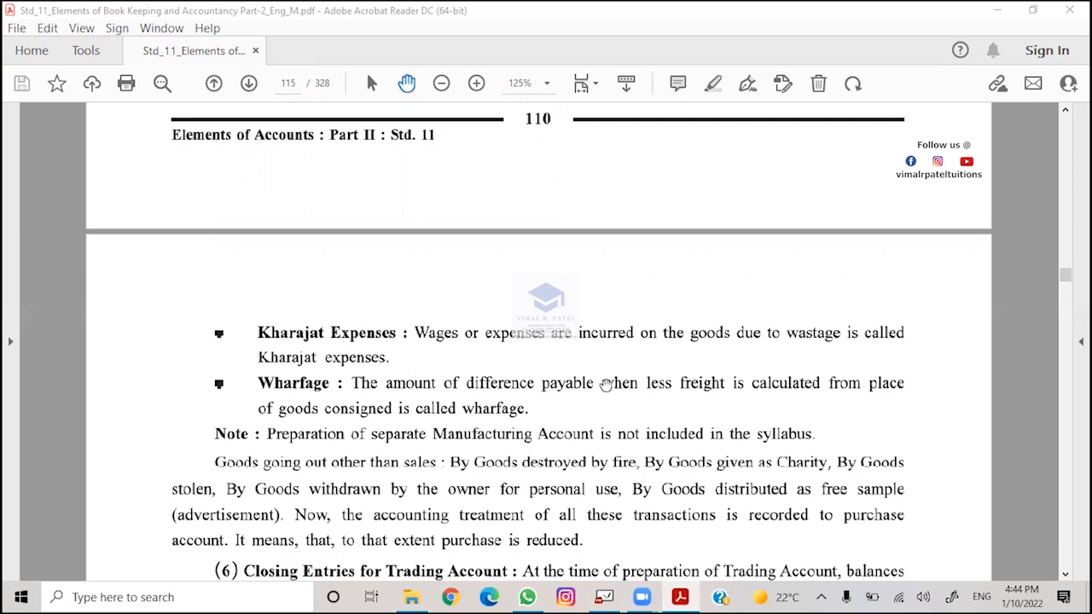
pyautogui.moveTo(325, 168)
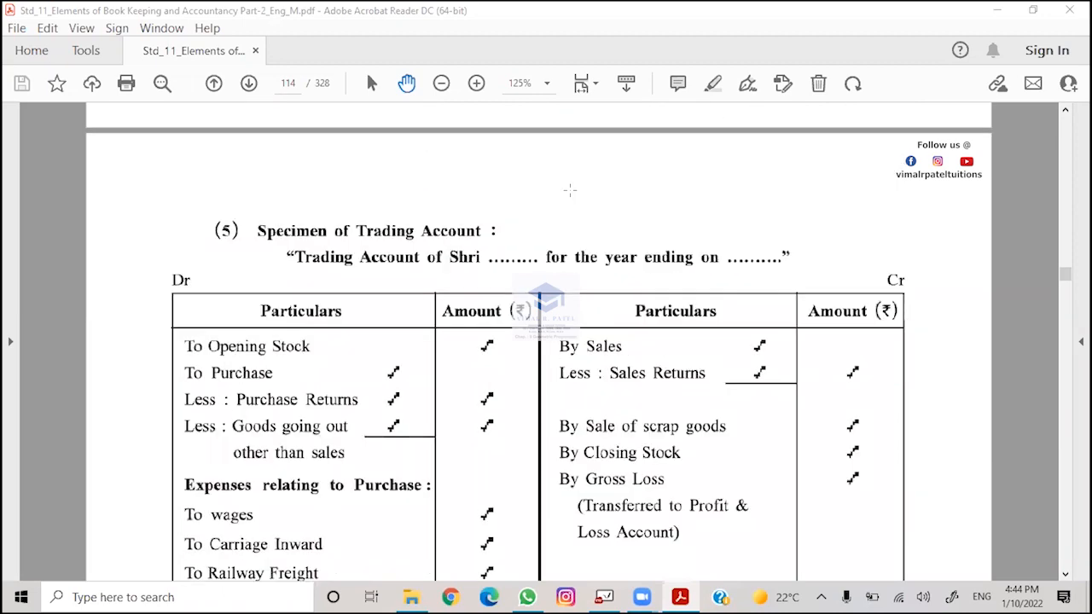
pyautogui.scroll(-3)
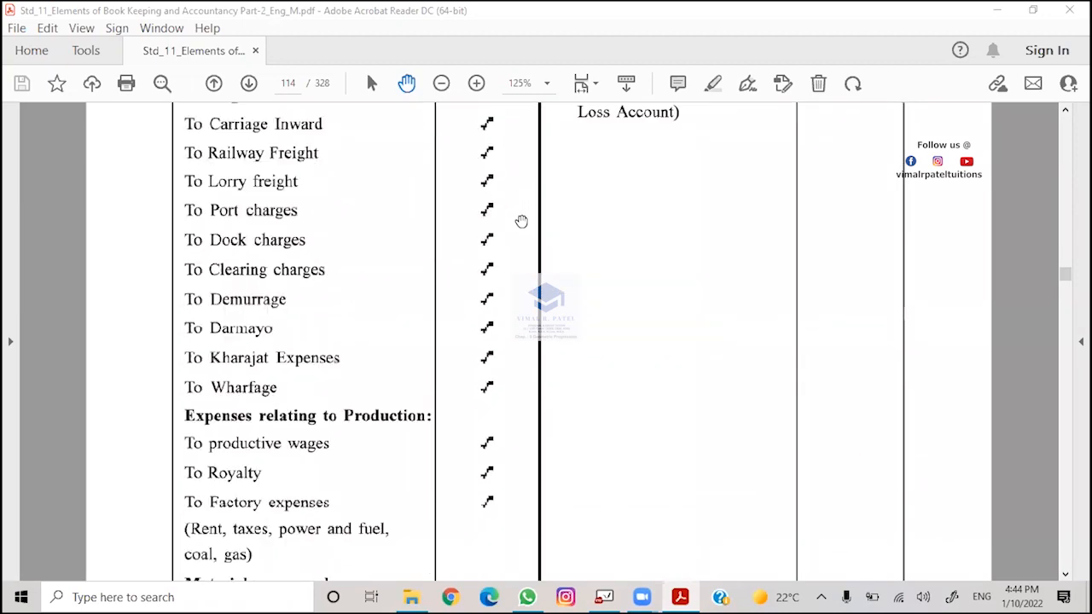
pyautogui.scroll(-3)
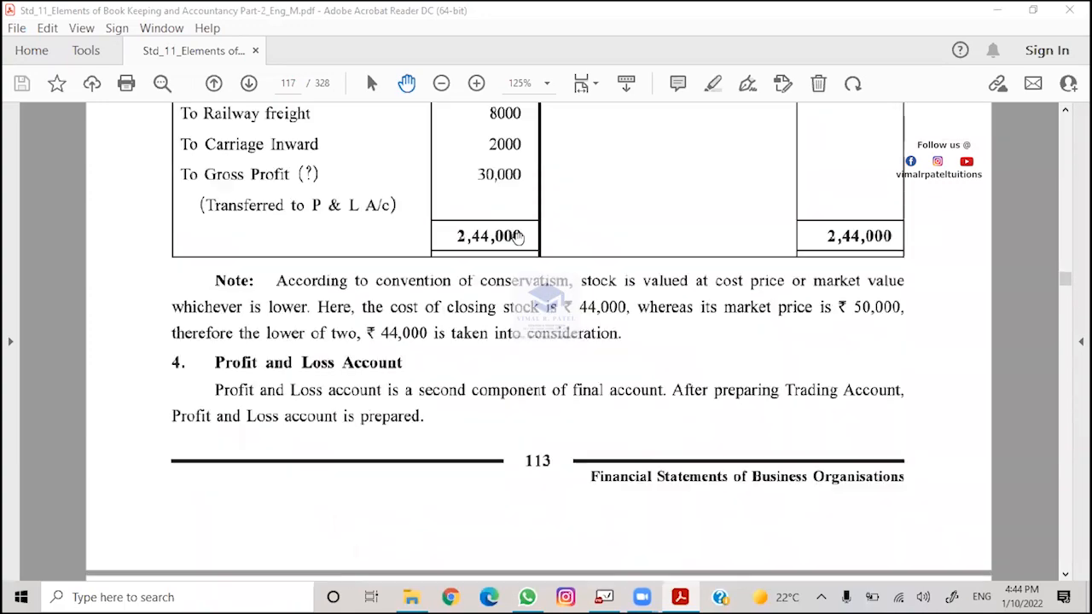
pyautogui.scroll(-3)
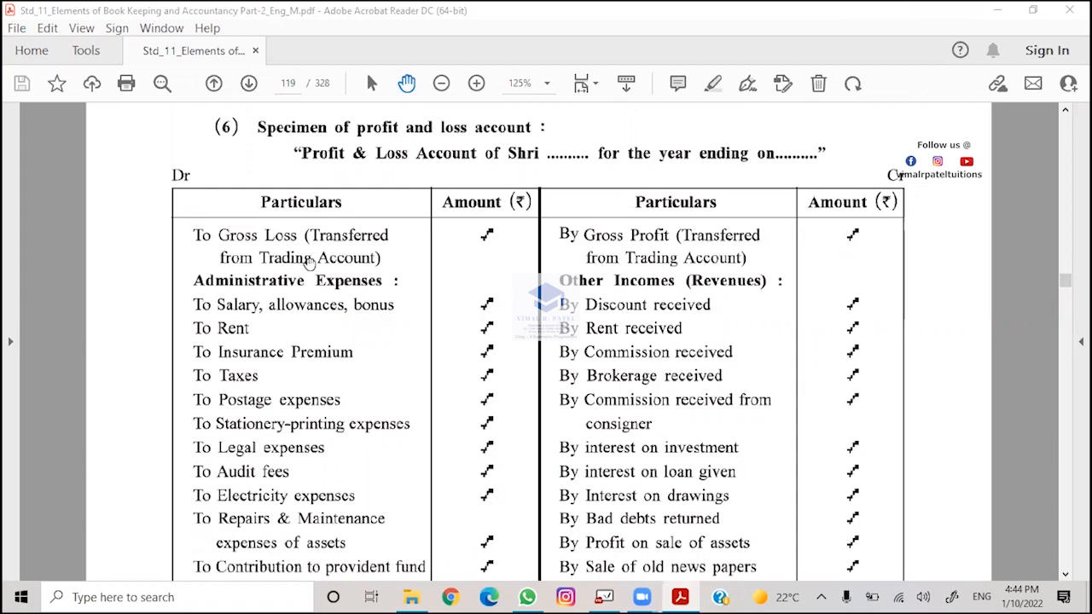
pyautogui.moveTo(248, 246)
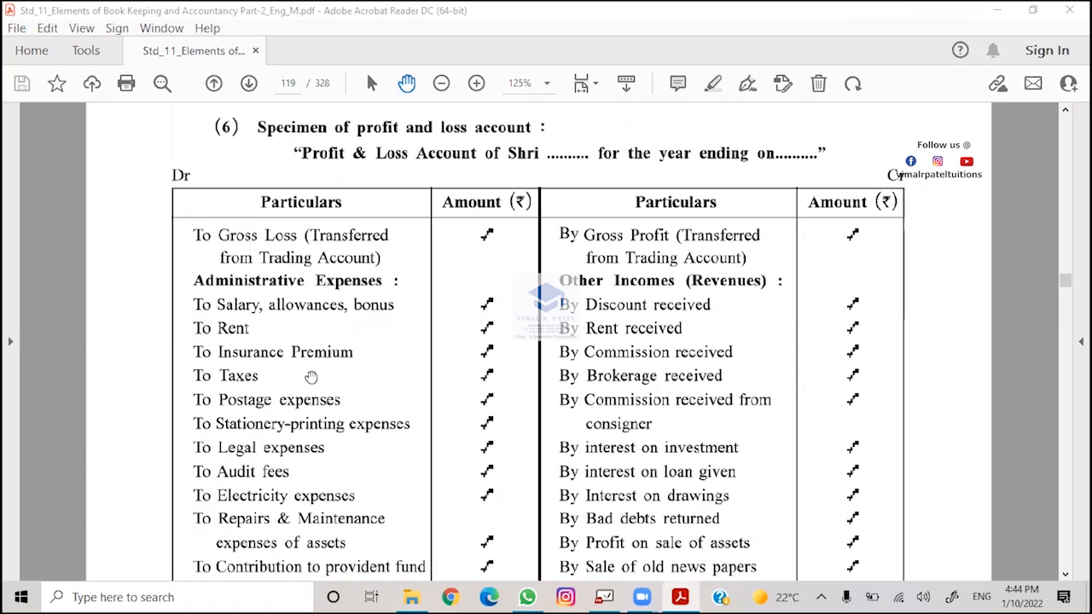
pyautogui.scroll(-3)
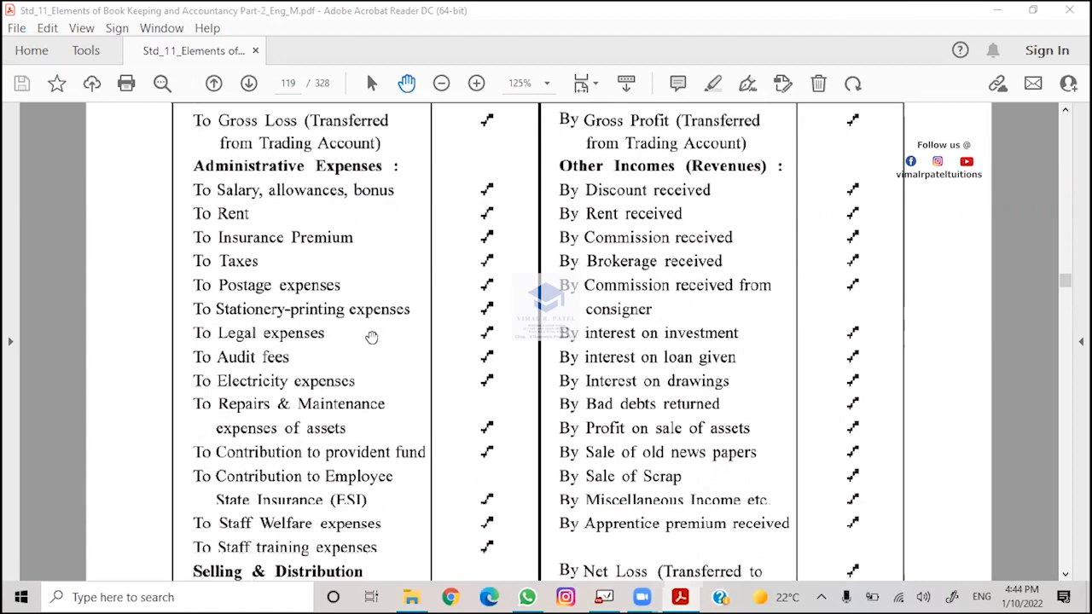
pyautogui.moveTo(295, 499)
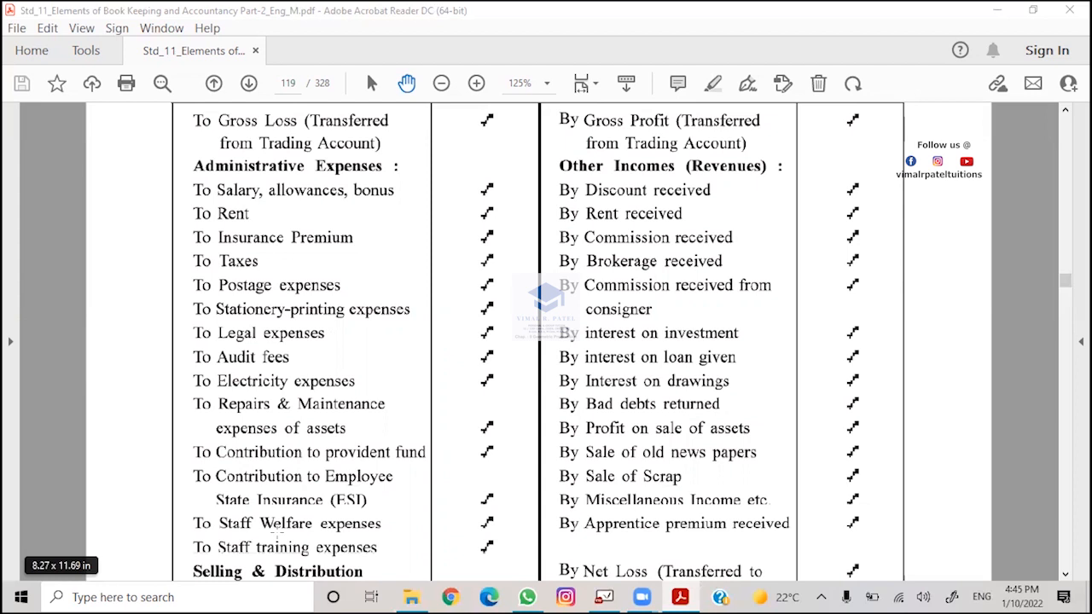
pyautogui.moveTo(350, 485)
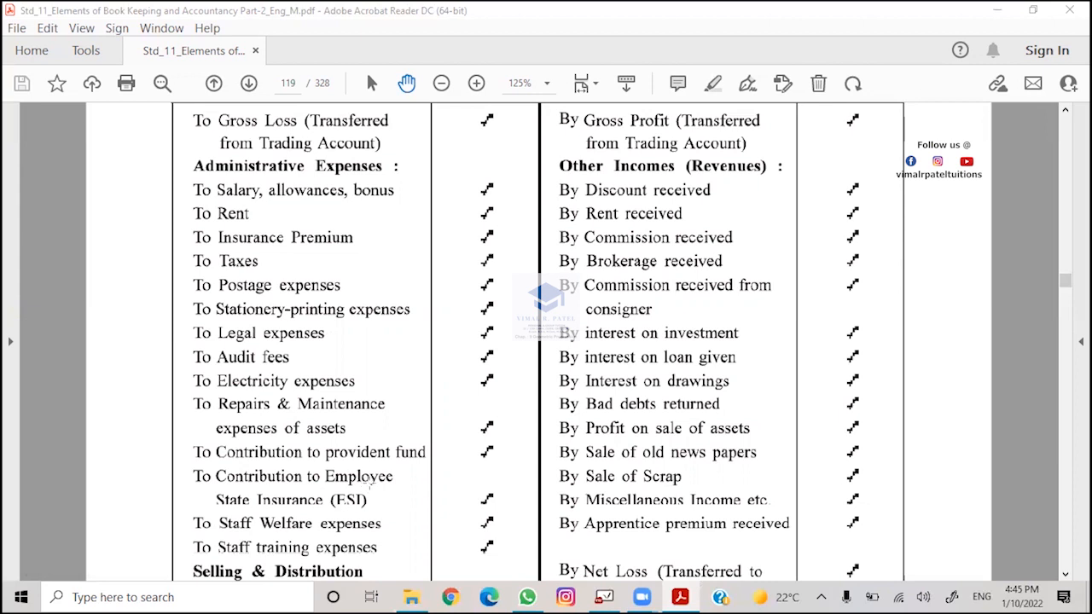
pyautogui.scroll(-3)
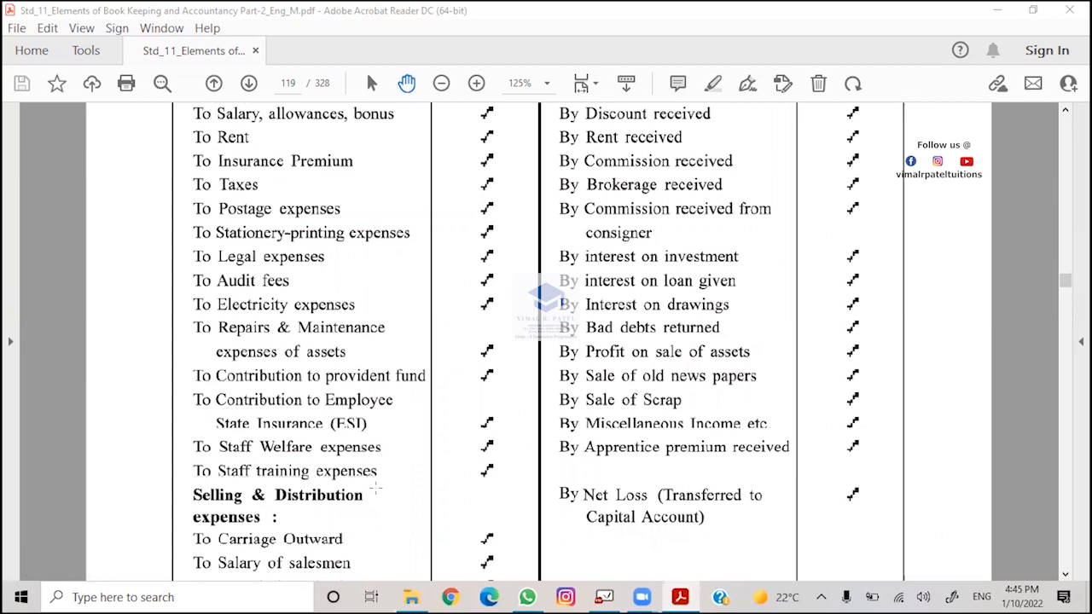
pyautogui.scroll(-3)
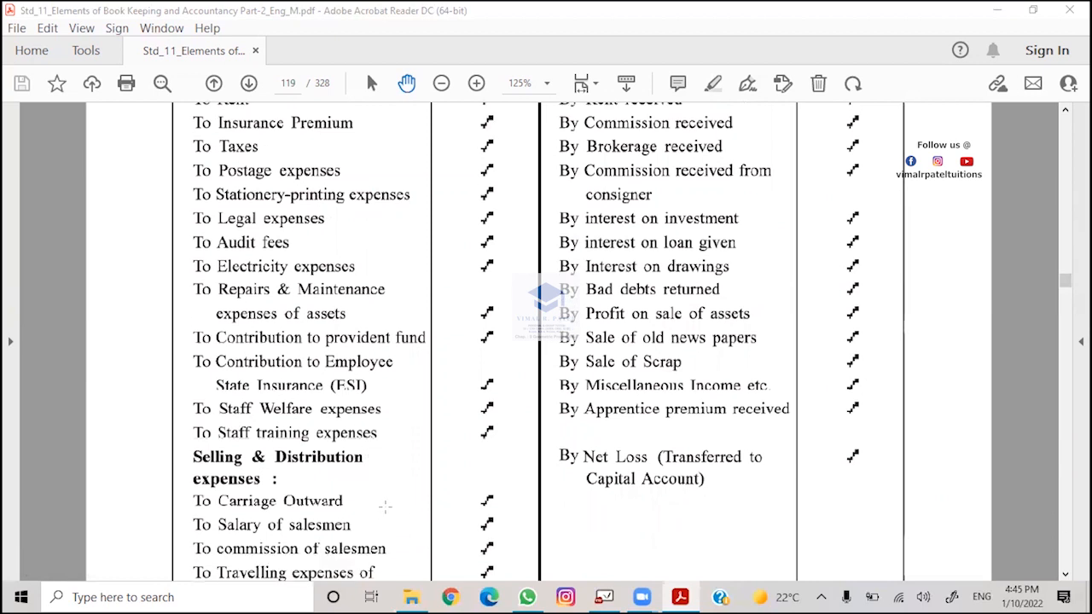
pyautogui.moveTo(367, 593)
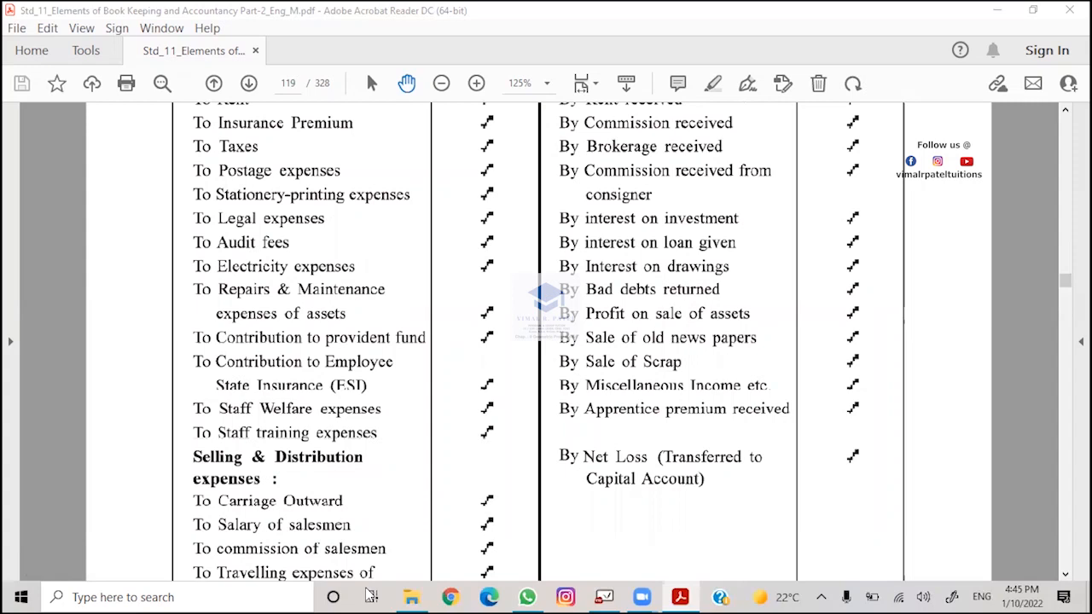
pyautogui.scroll(-3)
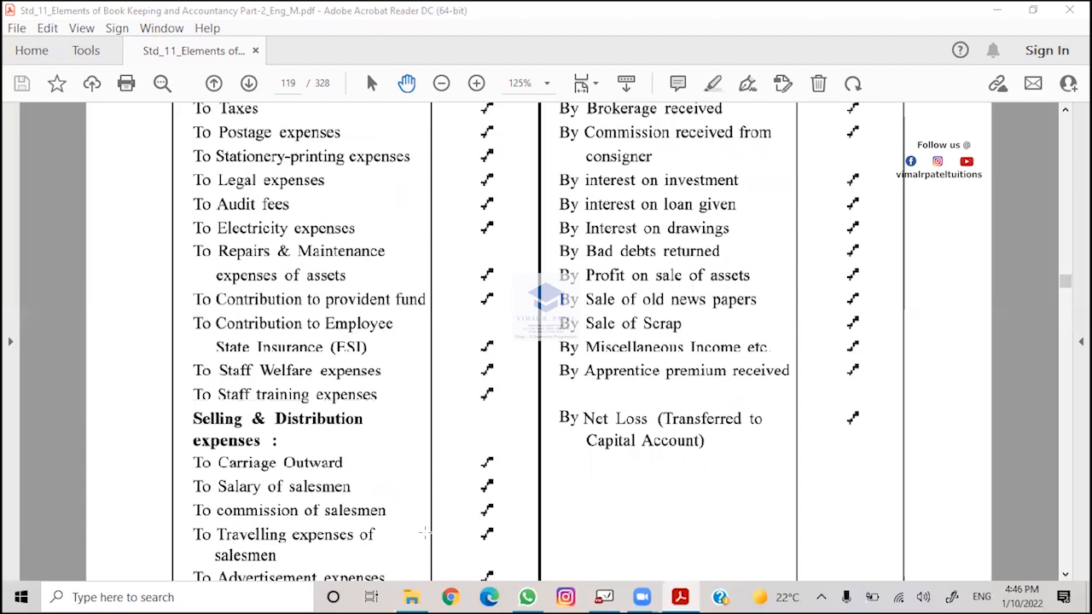
pyautogui.scroll(-3)
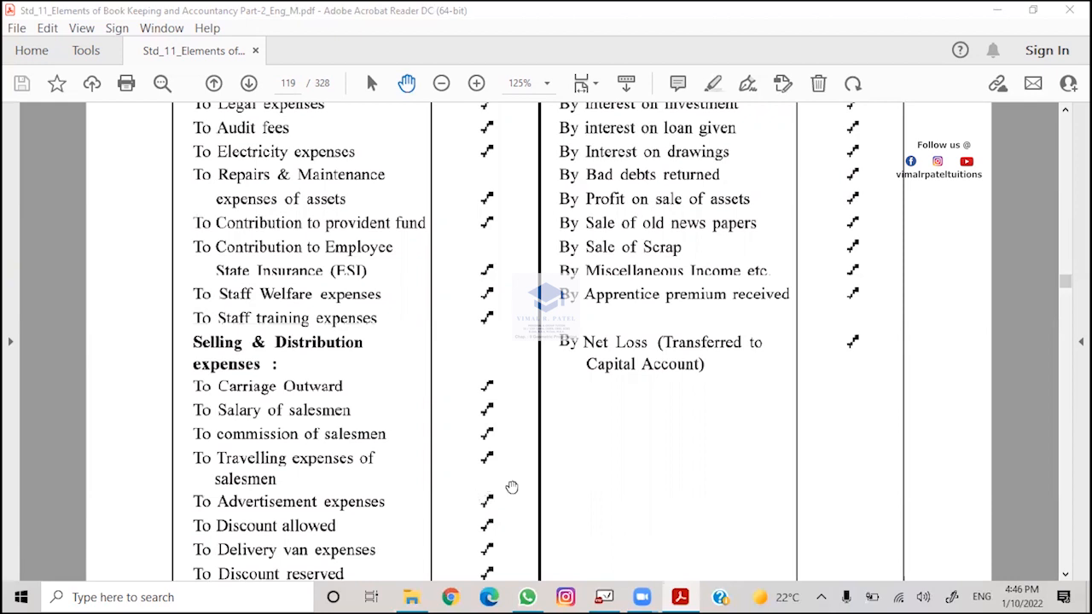
pyautogui.scroll(-3)
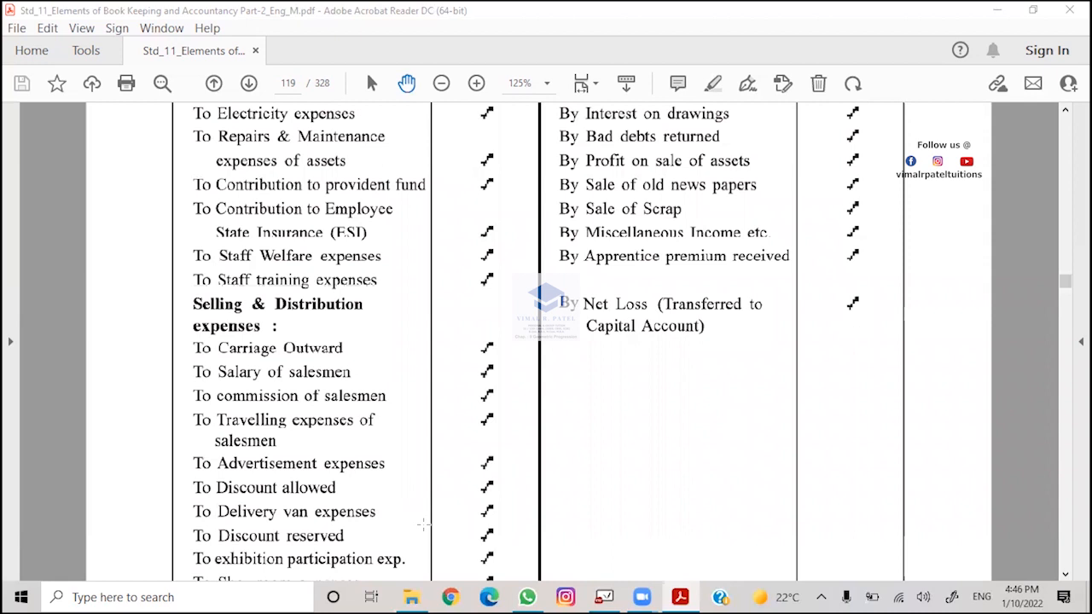
pyautogui.moveTo(391, 506)
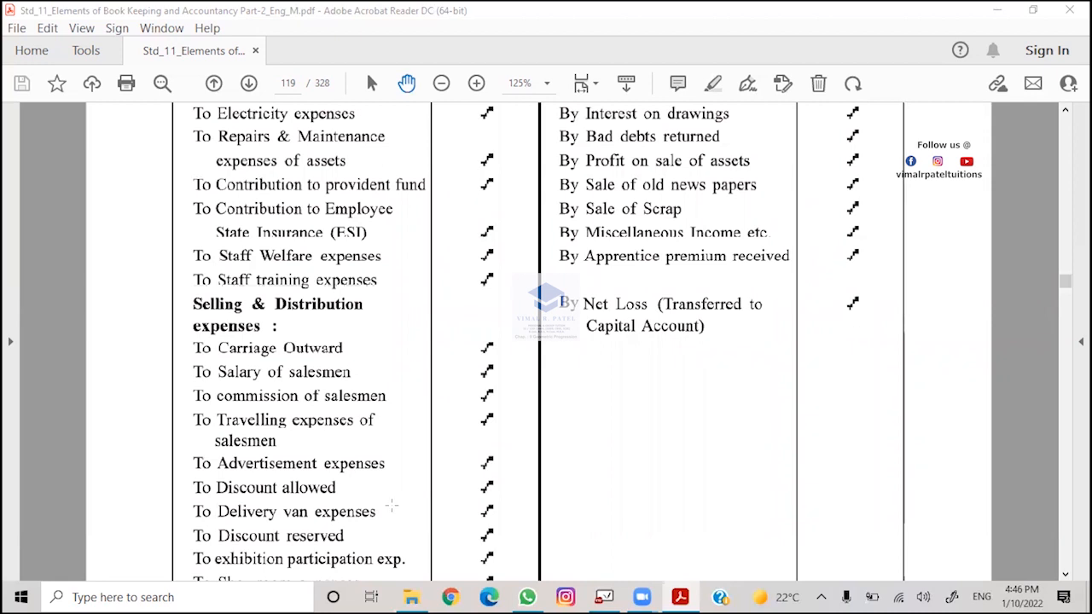
pyautogui.scroll(-3)
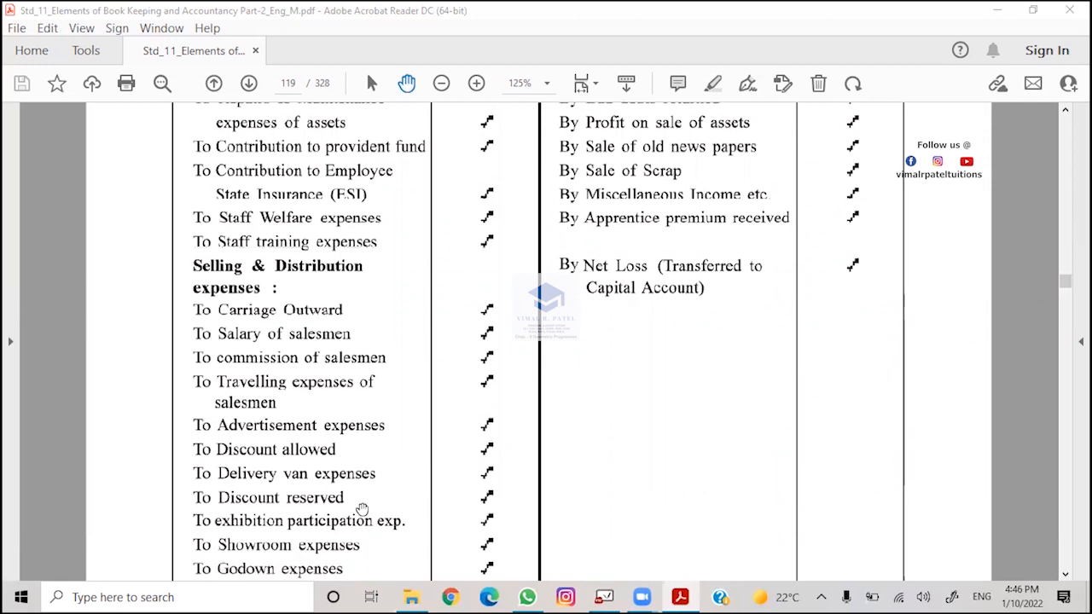
pyautogui.scroll(-3)
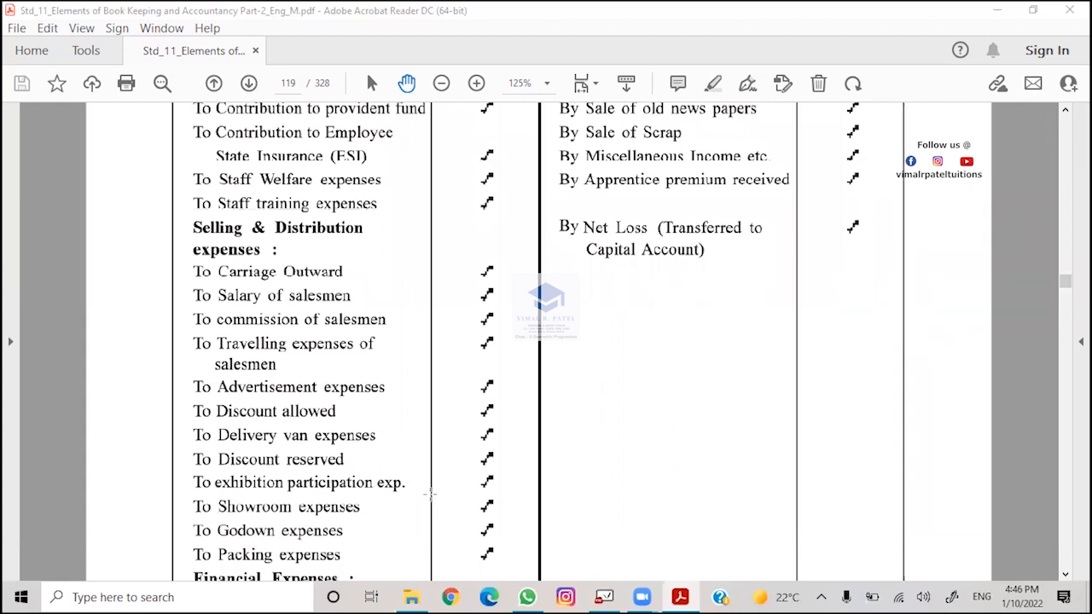
pyautogui.moveTo(423, 490)
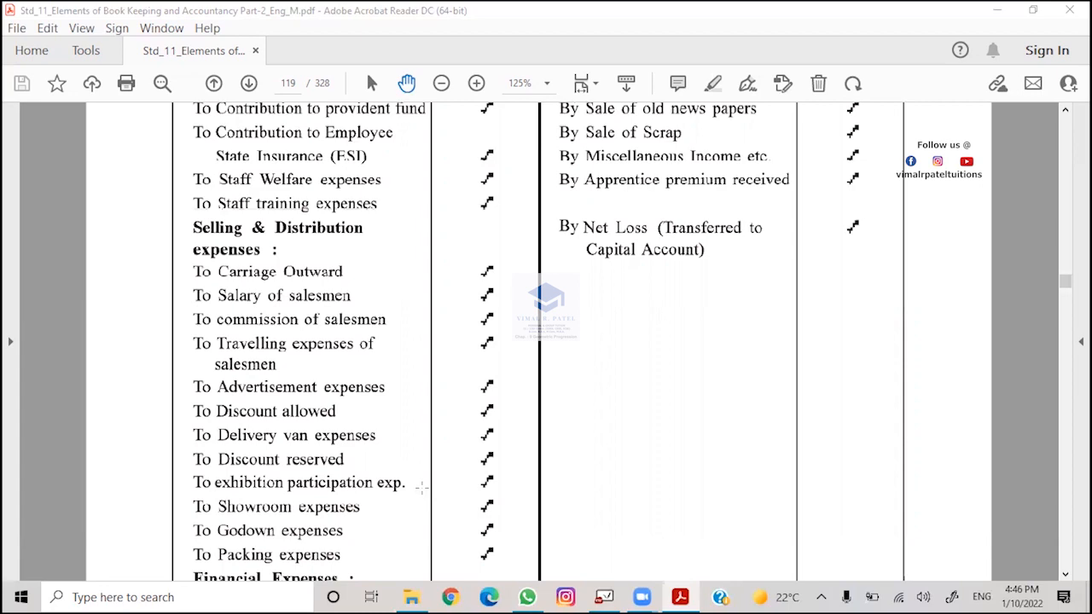
pyautogui.scroll(-3)
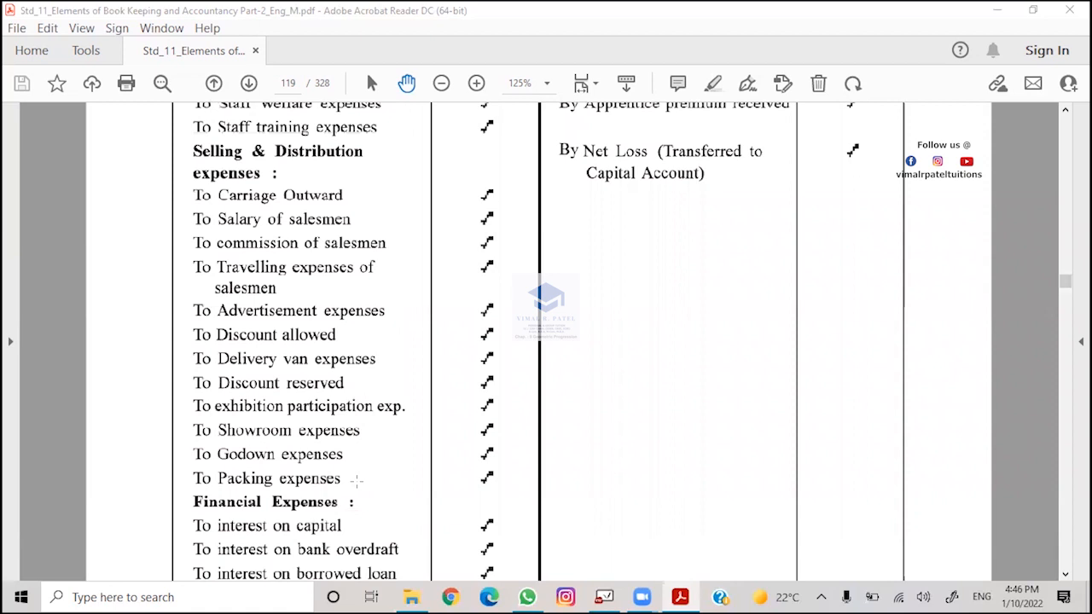
pyautogui.scroll(-3)
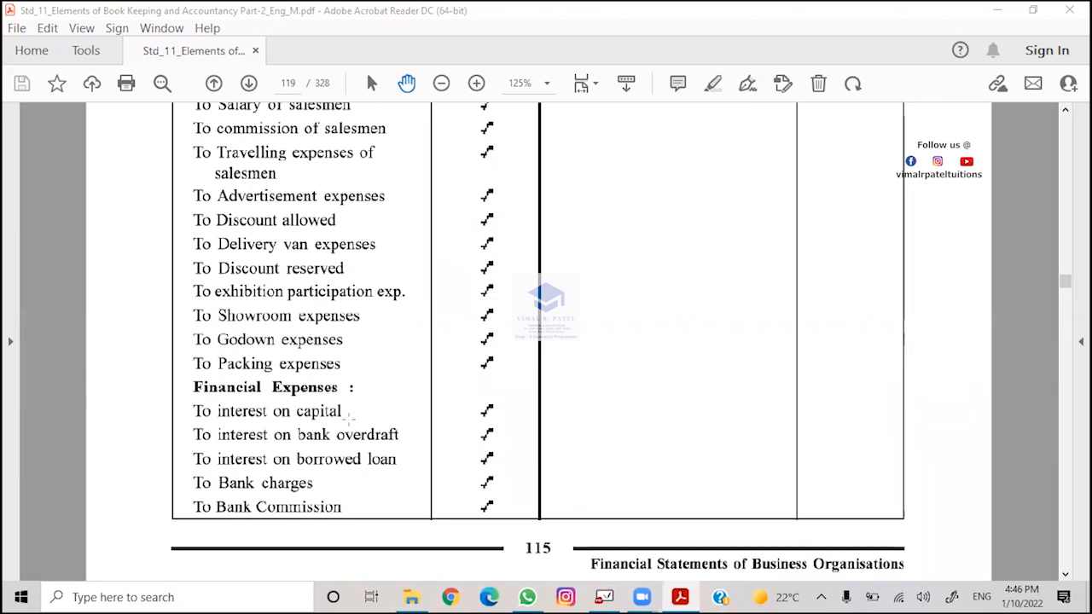
pyautogui.scroll(-3)
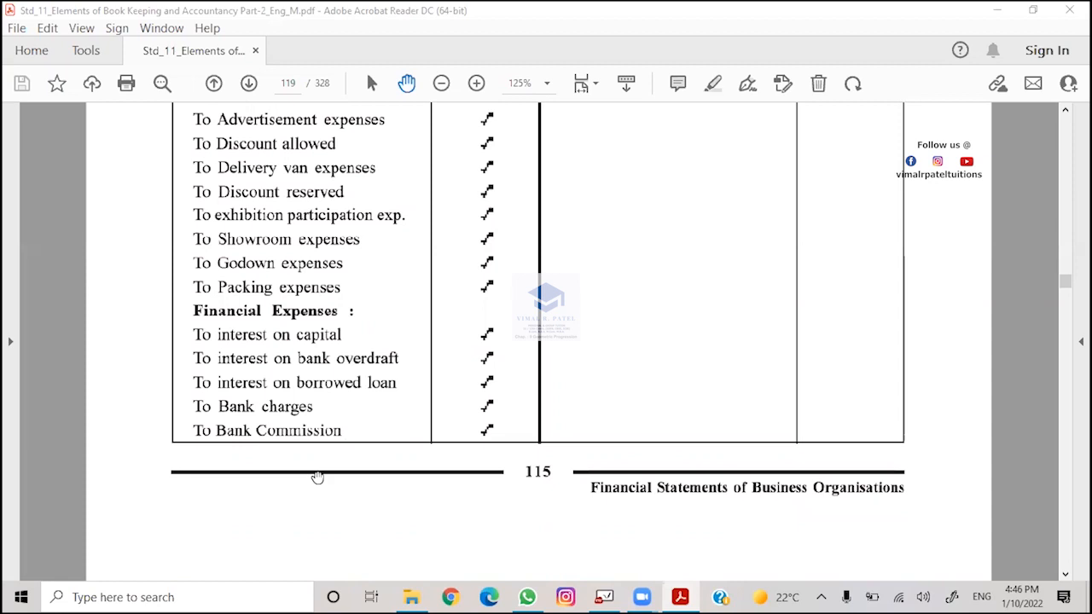
pyautogui.scroll(-3)
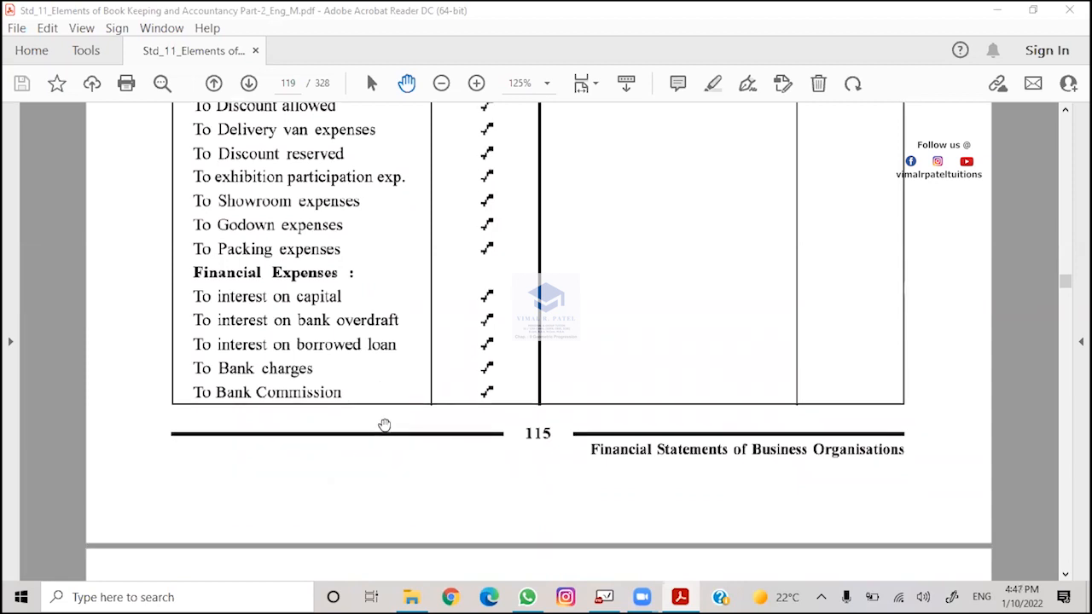
pyautogui.scroll(-3)
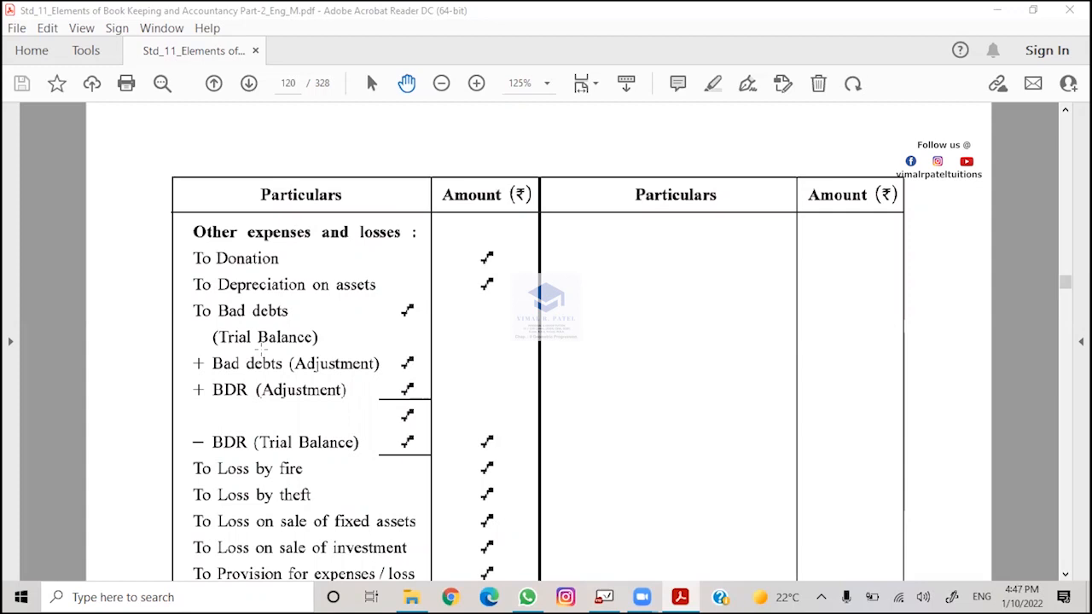
pyautogui.moveTo(345, 502)
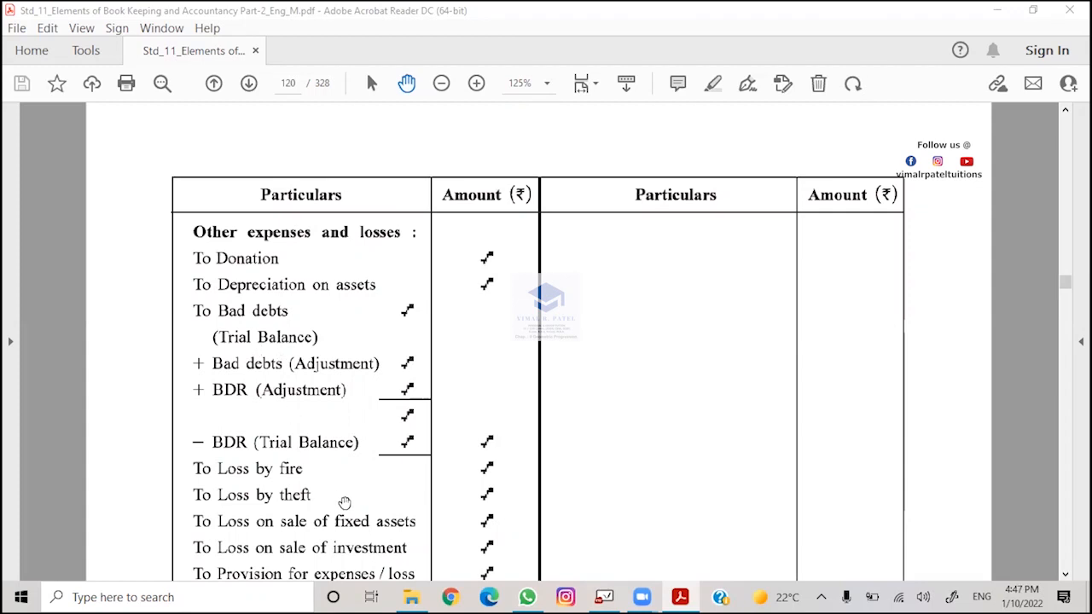
pyautogui.scroll(-3)
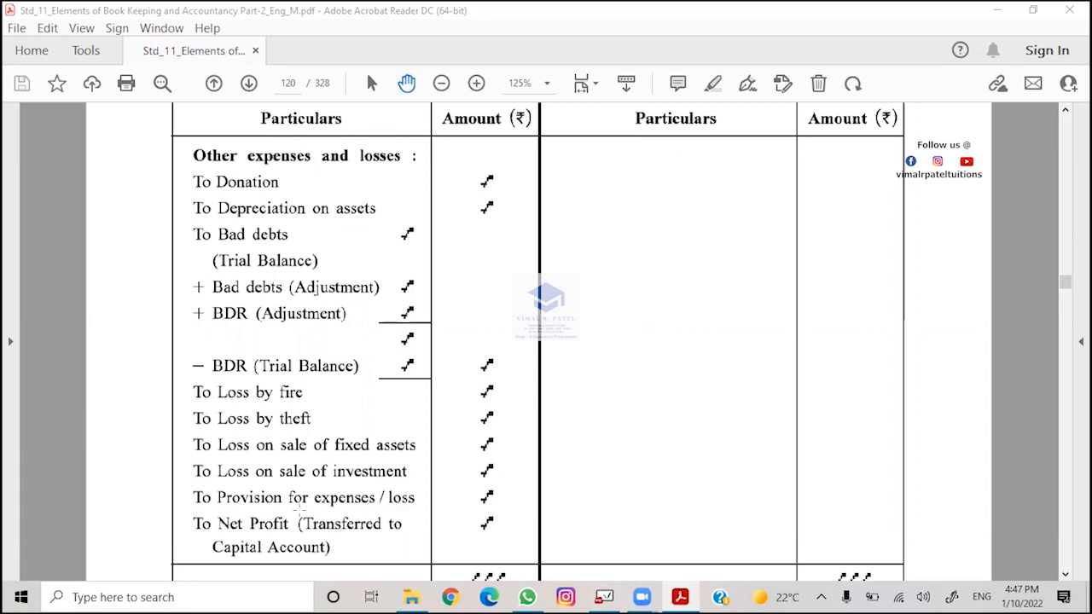
pyautogui.scroll(-3)
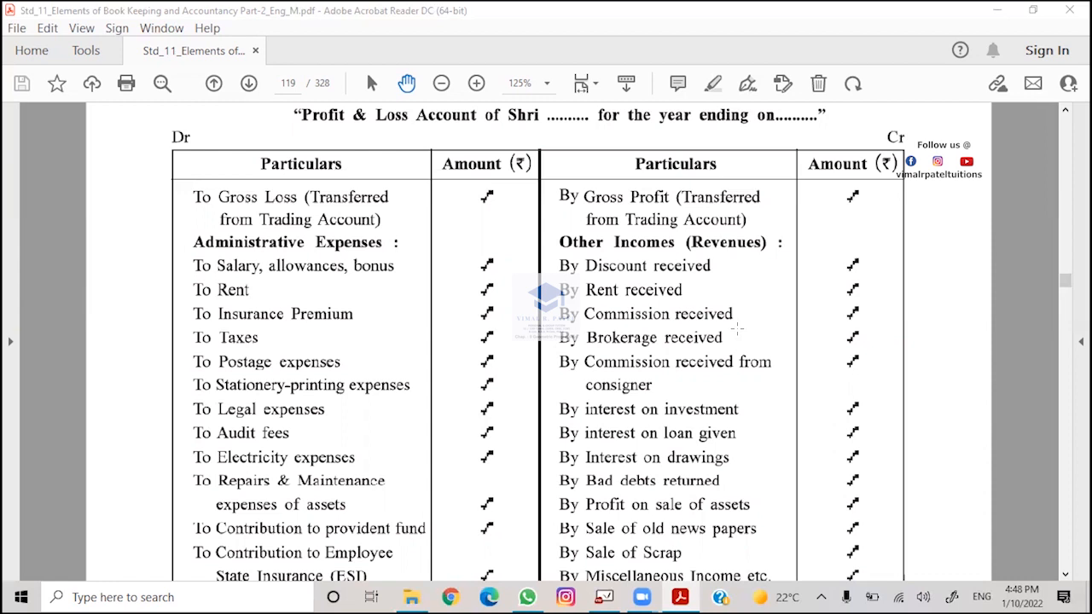
pyautogui.moveTo(768, 529)
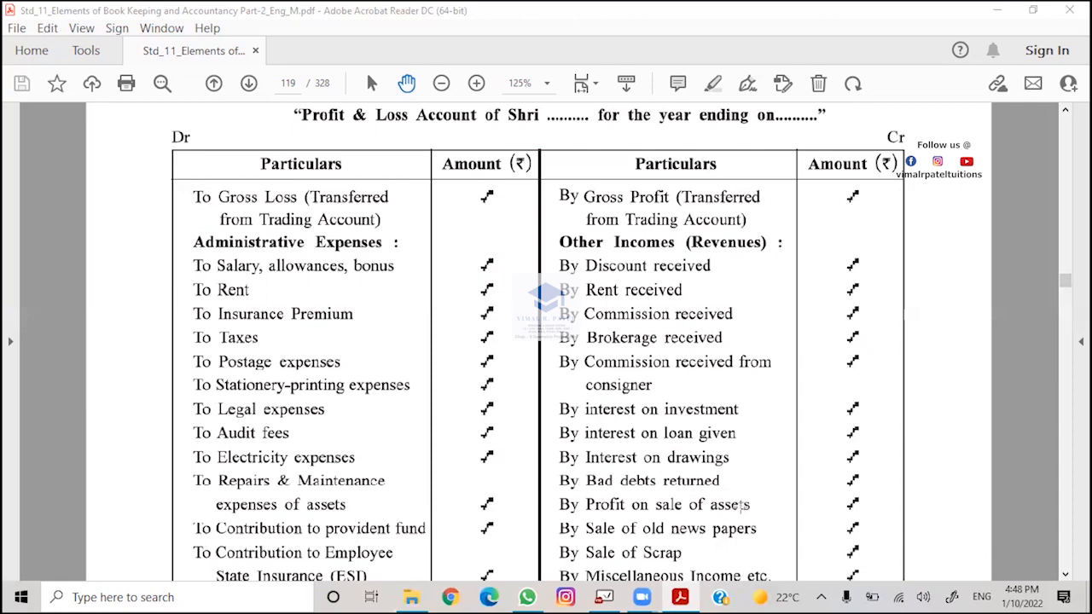
pyautogui.moveTo(753, 537)
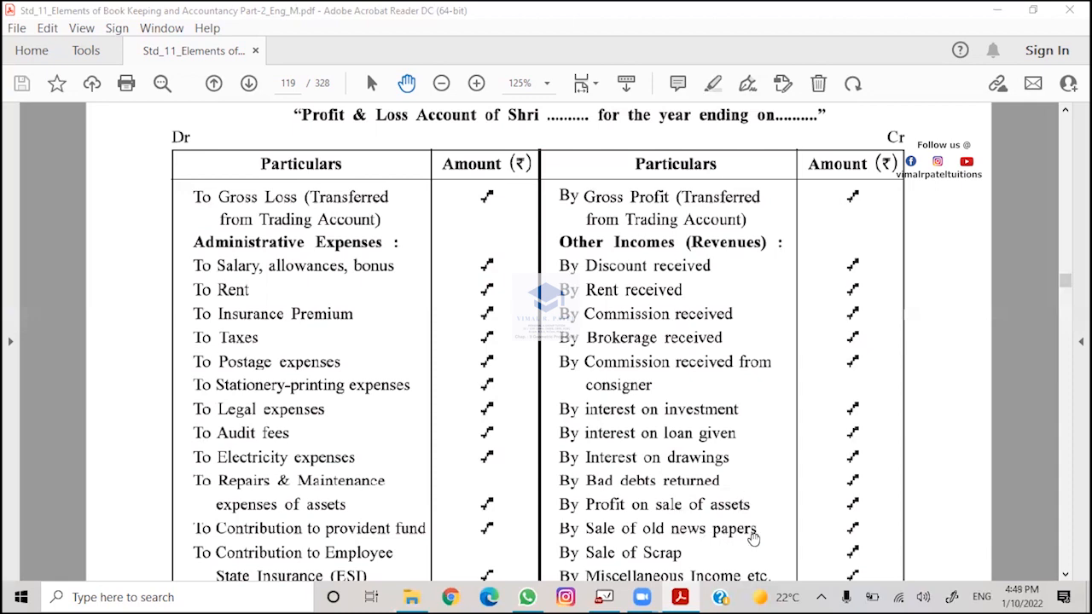
pyautogui.scroll(-3)
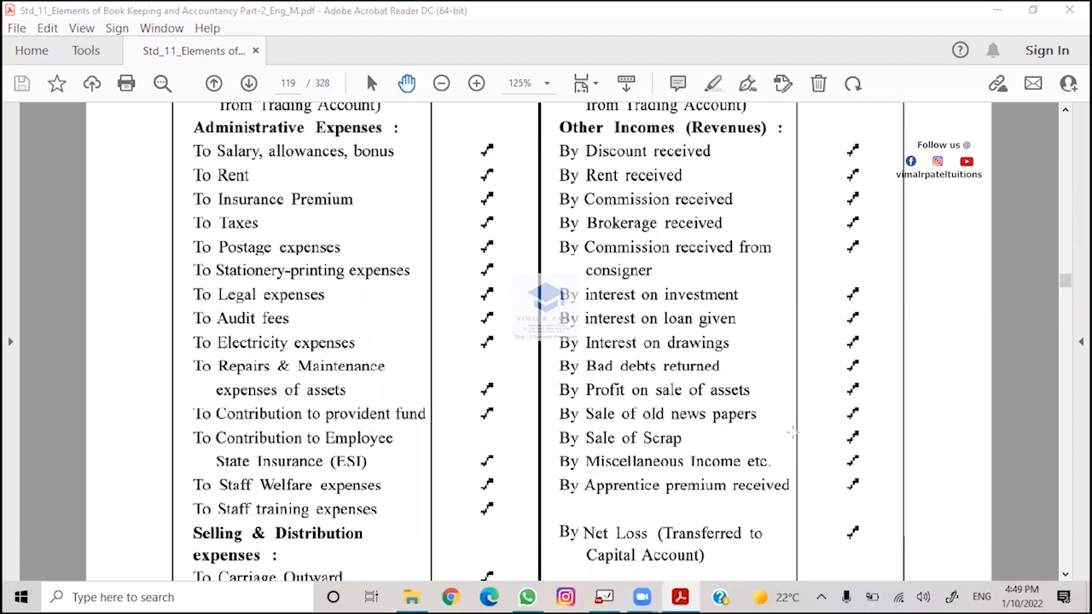
pyautogui.moveTo(424, 372)
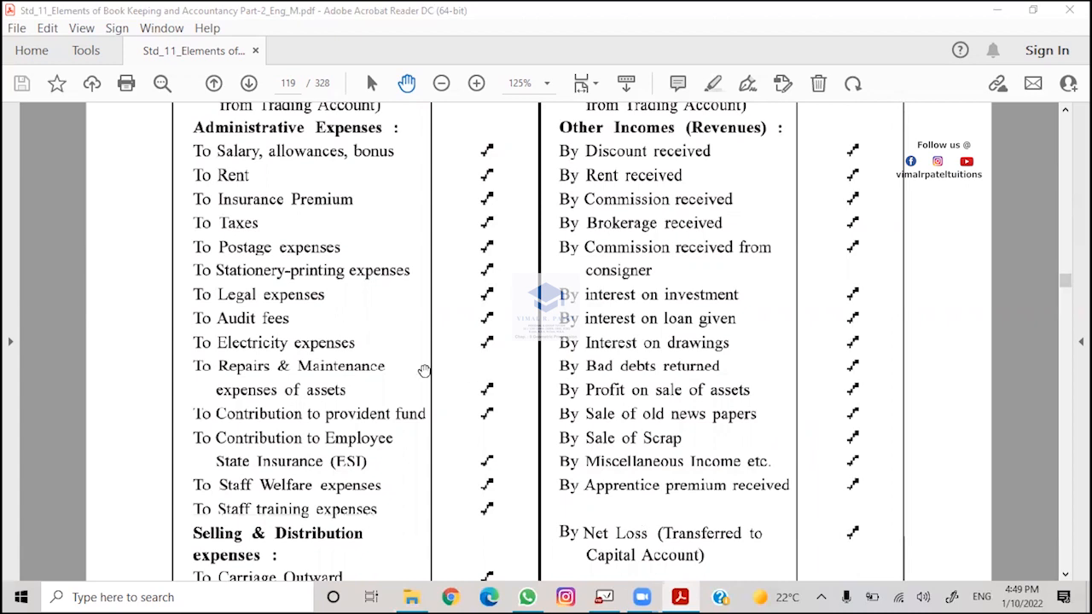
pyautogui.scroll(-3)
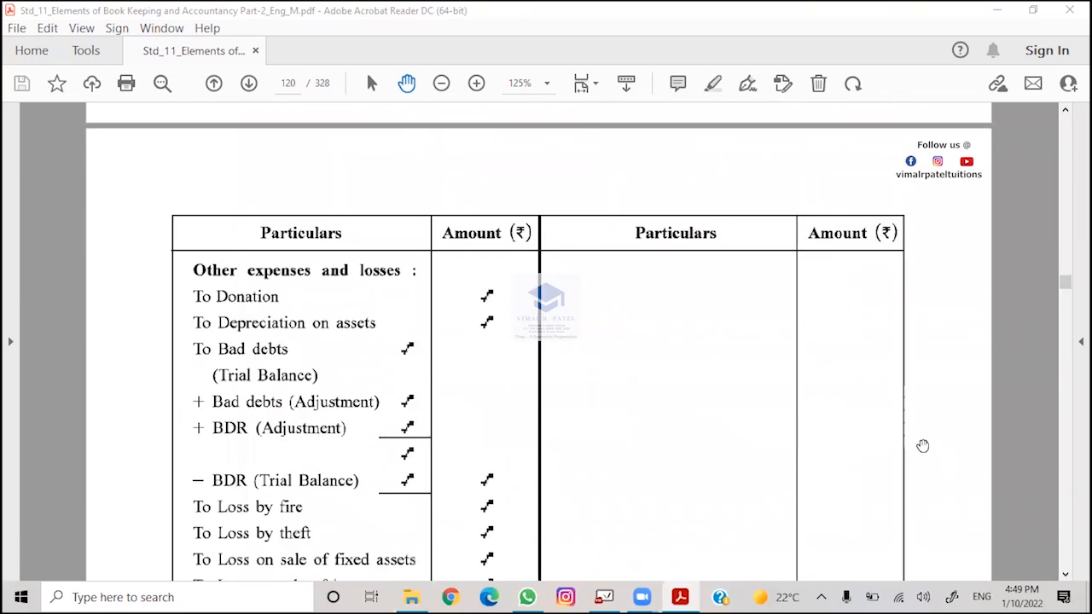
pyautogui.scroll(-3)
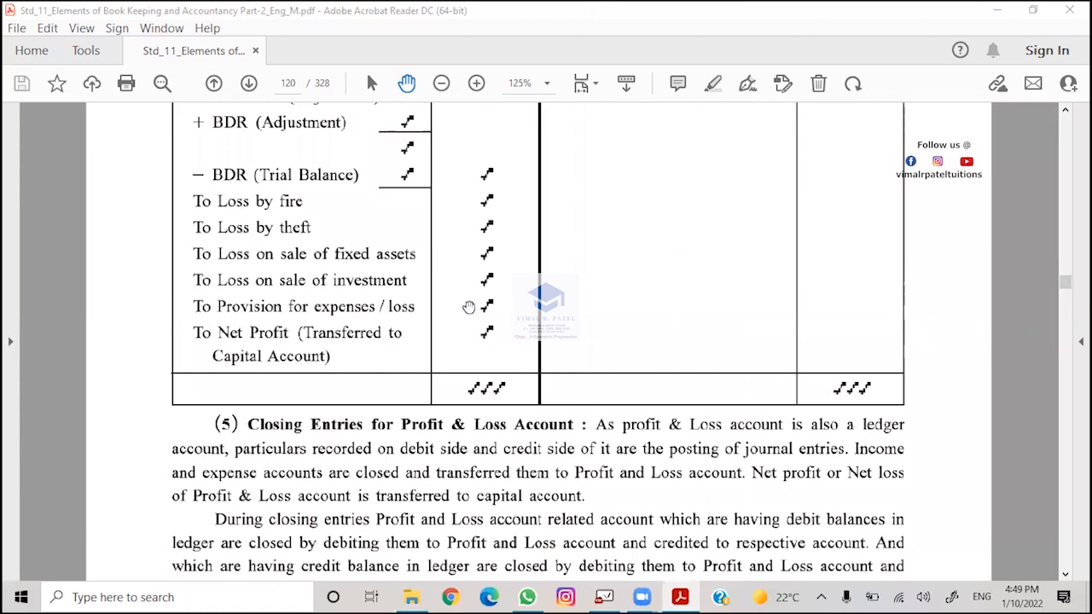
pyautogui.moveTo(654, 260)
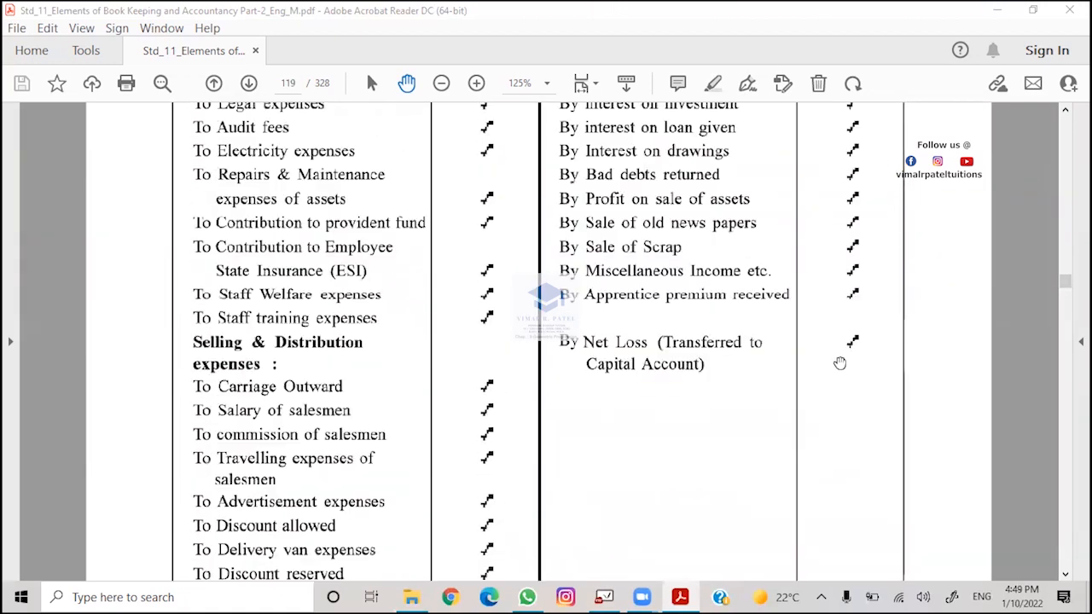
pyautogui.moveTo(389, 553)
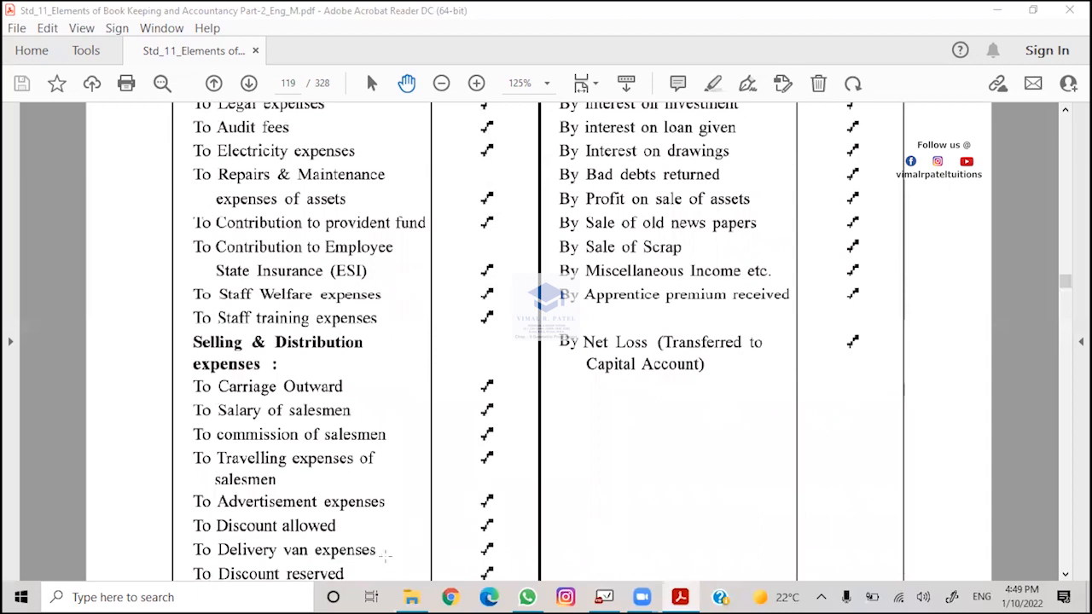
pyautogui.scroll(-3)
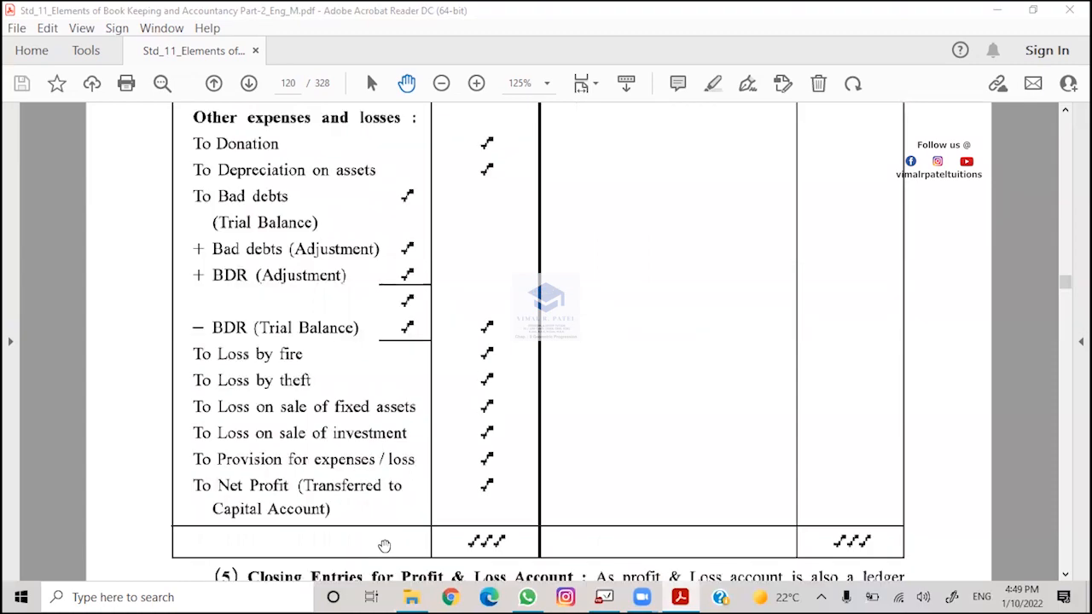
pyautogui.scroll(-3)
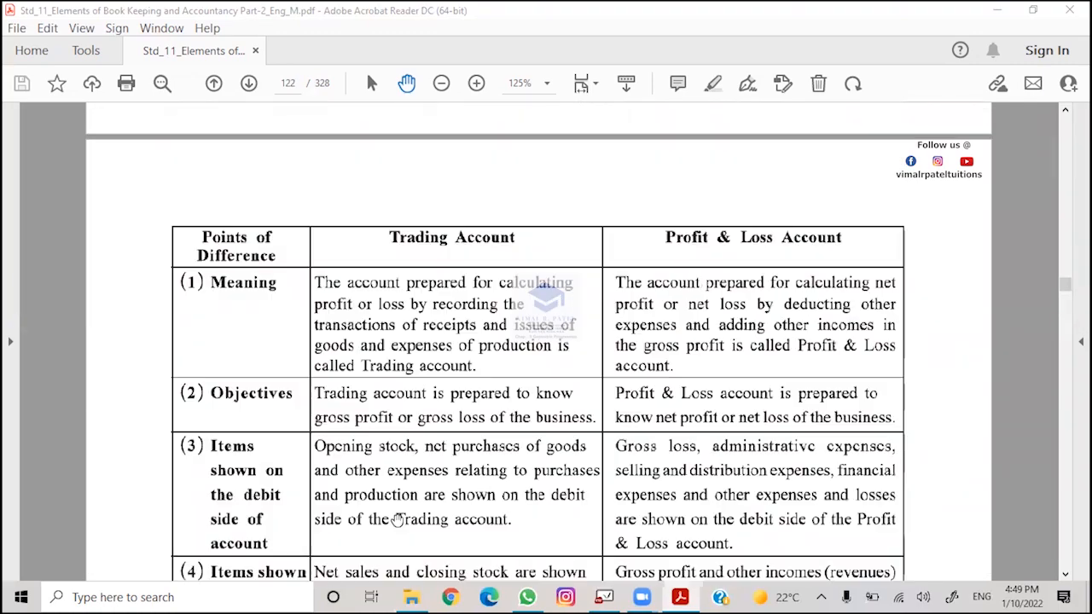
pyautogui.scroll(-3)
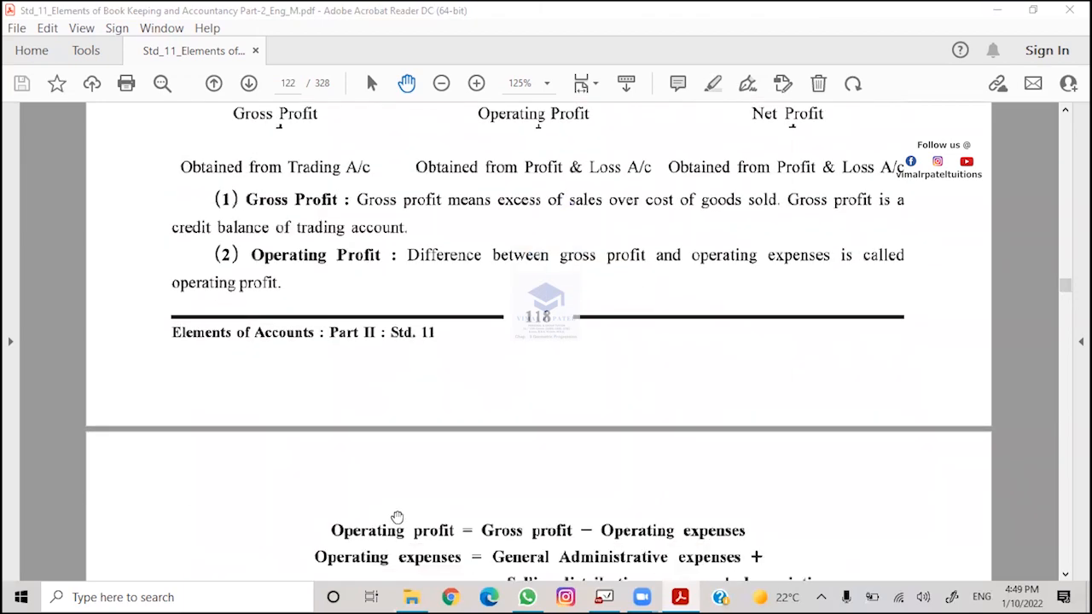
pyautogui.scroll(-3)
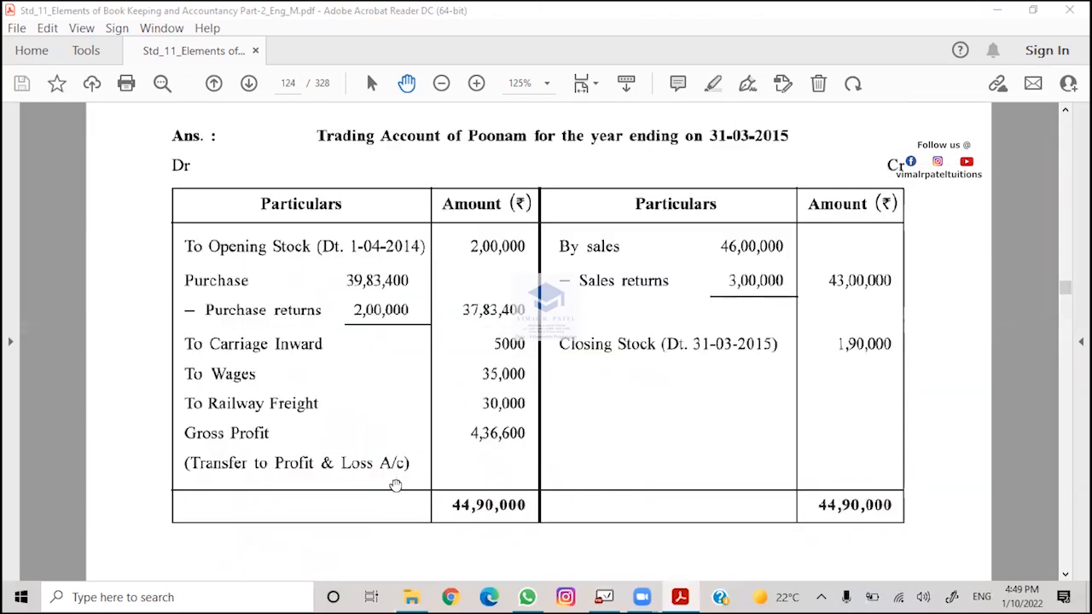
pyautogui.scroll(-3)
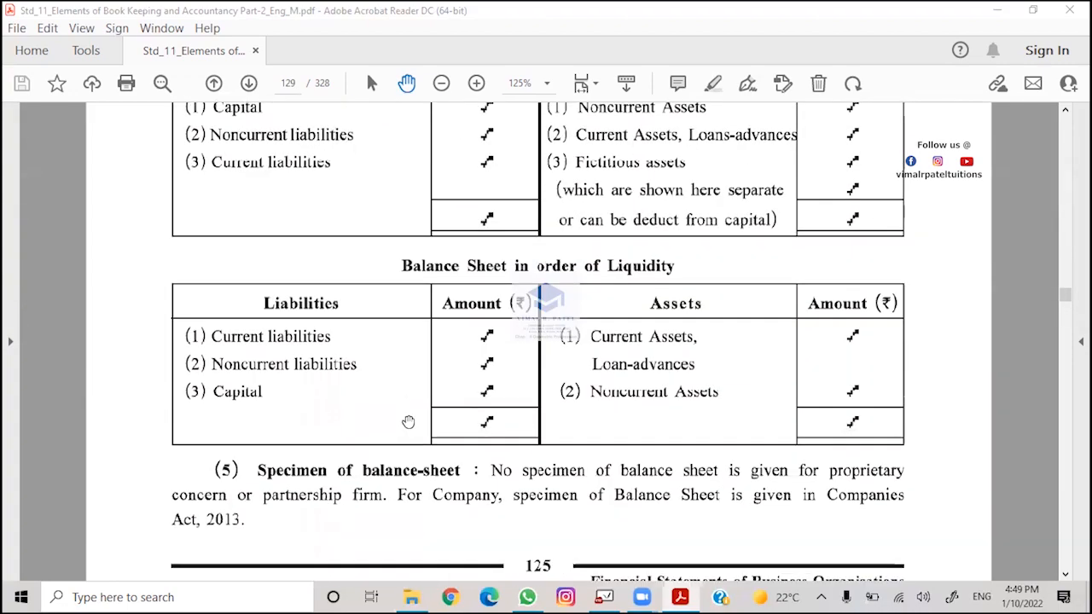
pyautogui.scroll(-3)
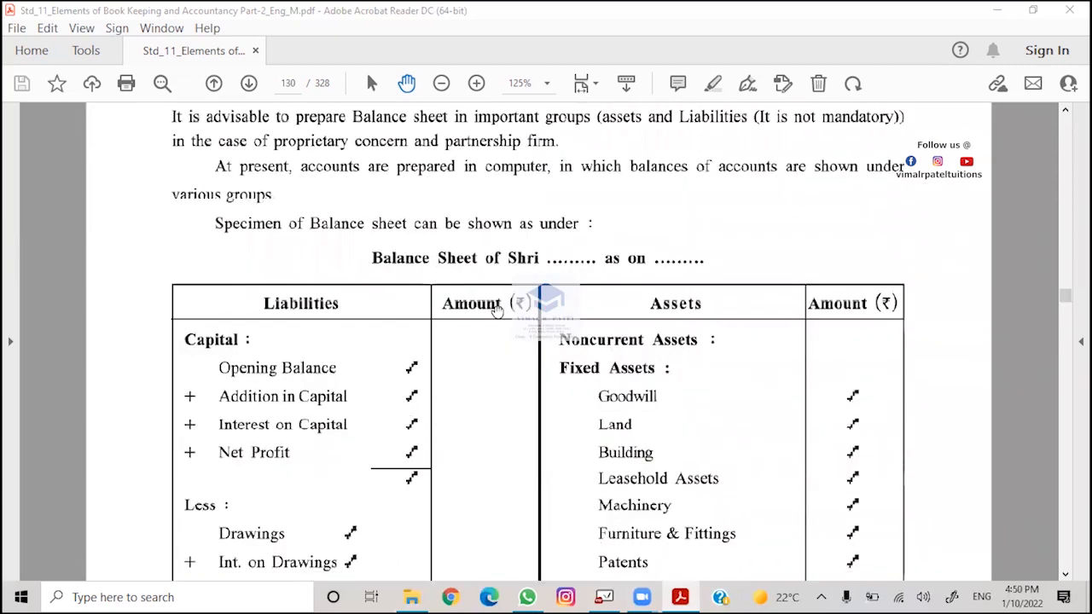
pyautogui.moveTo(298, 316)
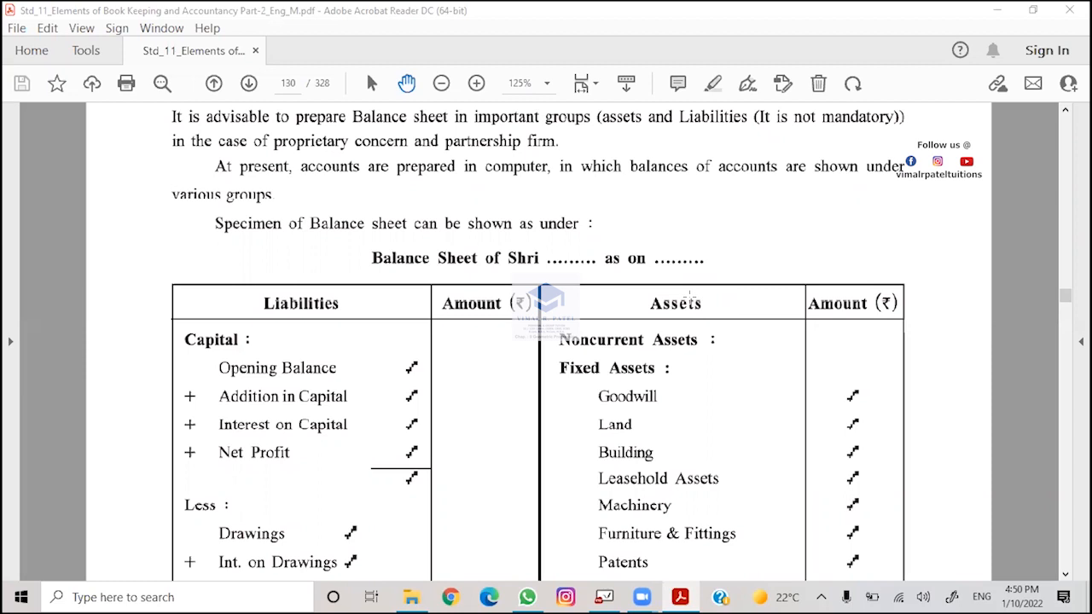
pyautogui.moveTo(250, 352)
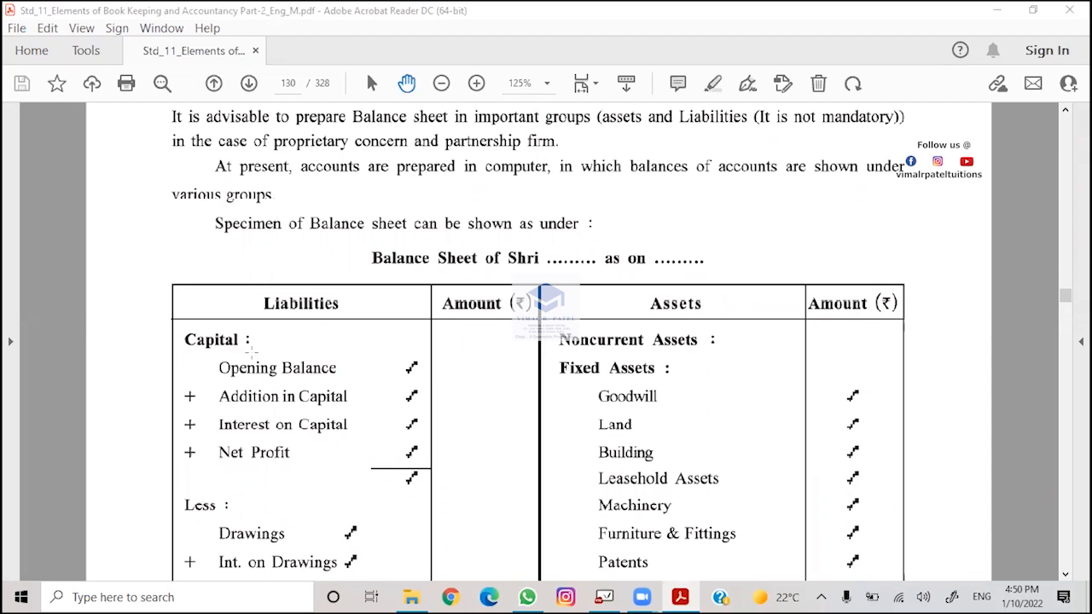
pyautogui.scroll(-3)
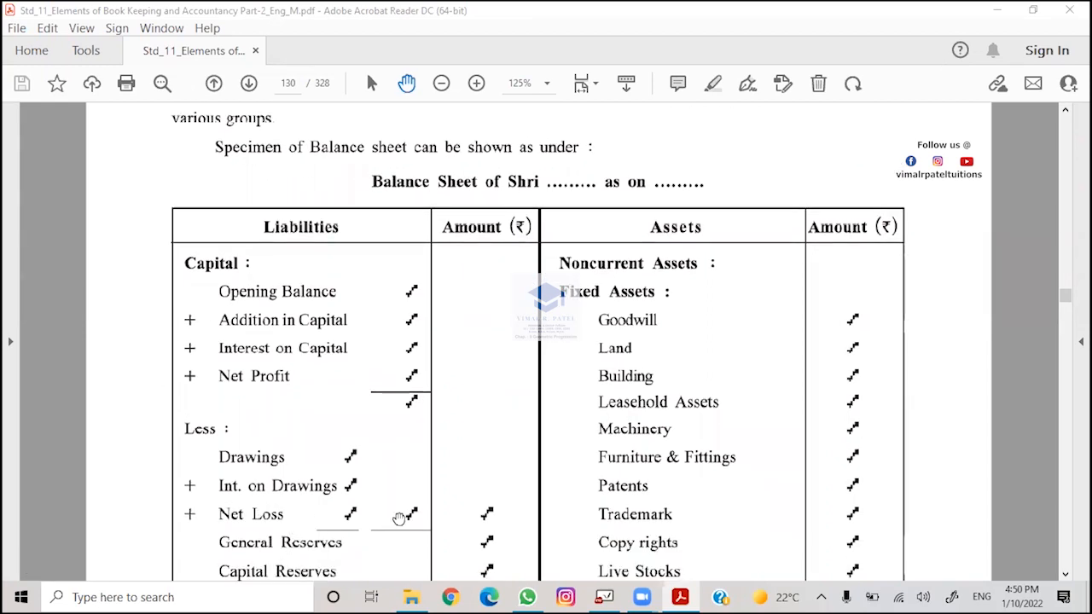
pyautogui.moveTo(595, 578)
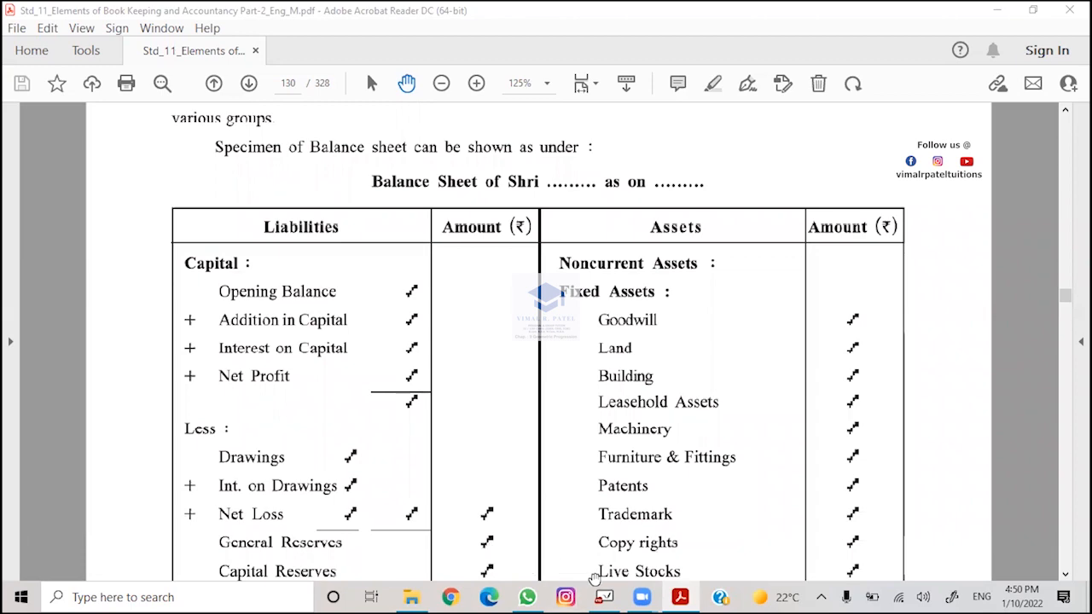
pyautogui.scroll(-3)
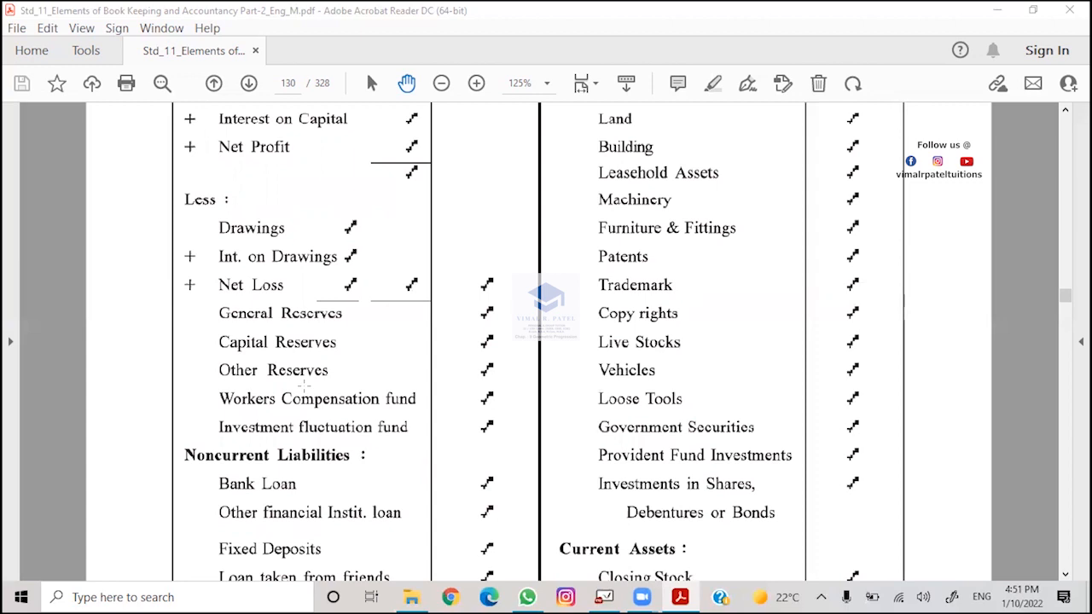
pyautogui.scroll(-3)
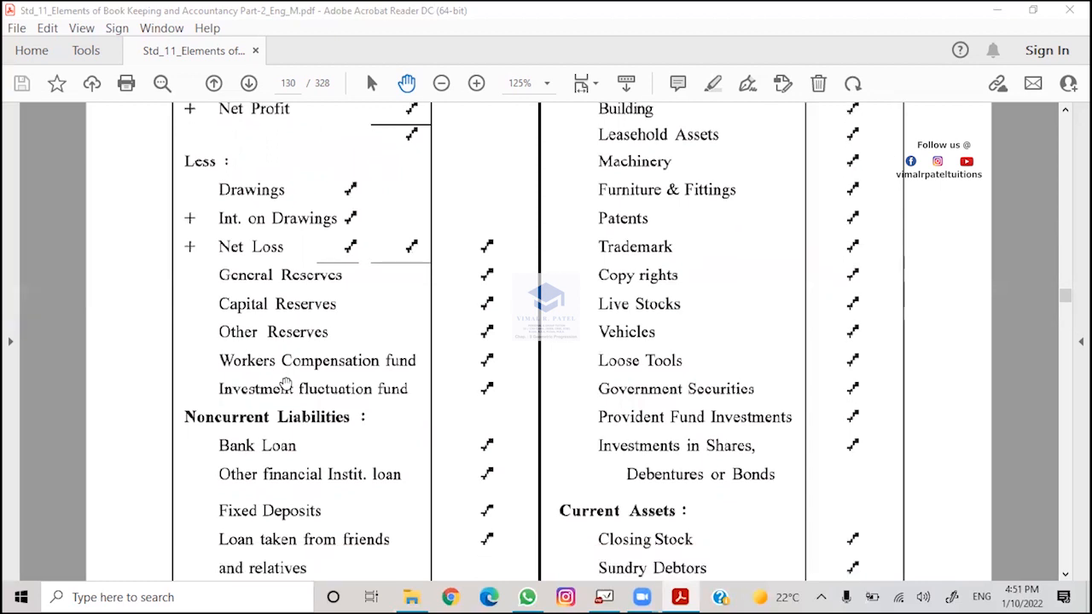
pyautogui.scroll(-3)
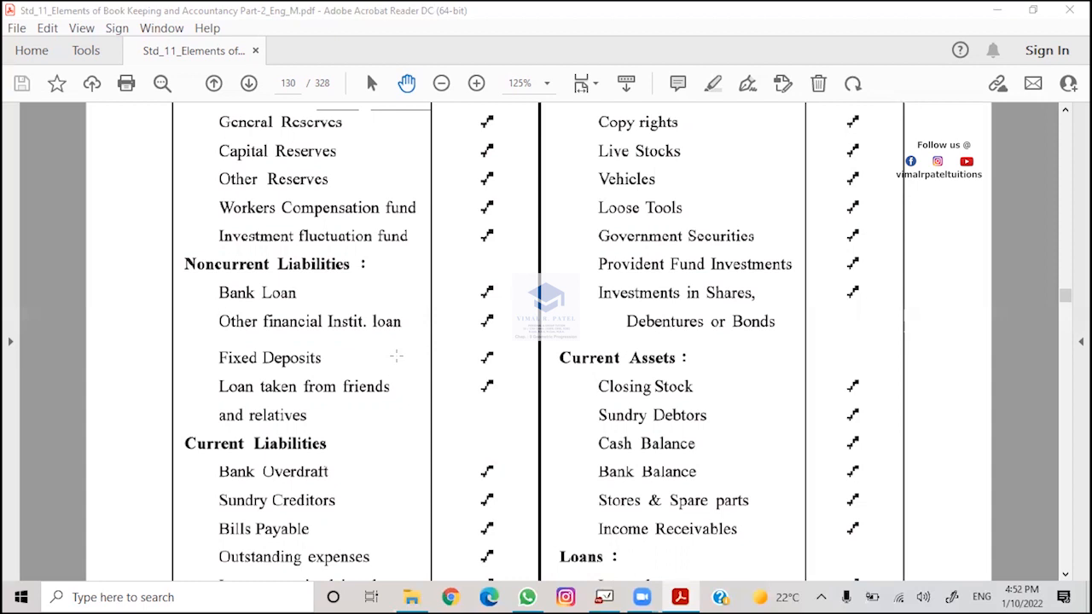
pyautogui.moveTo(397, 524)
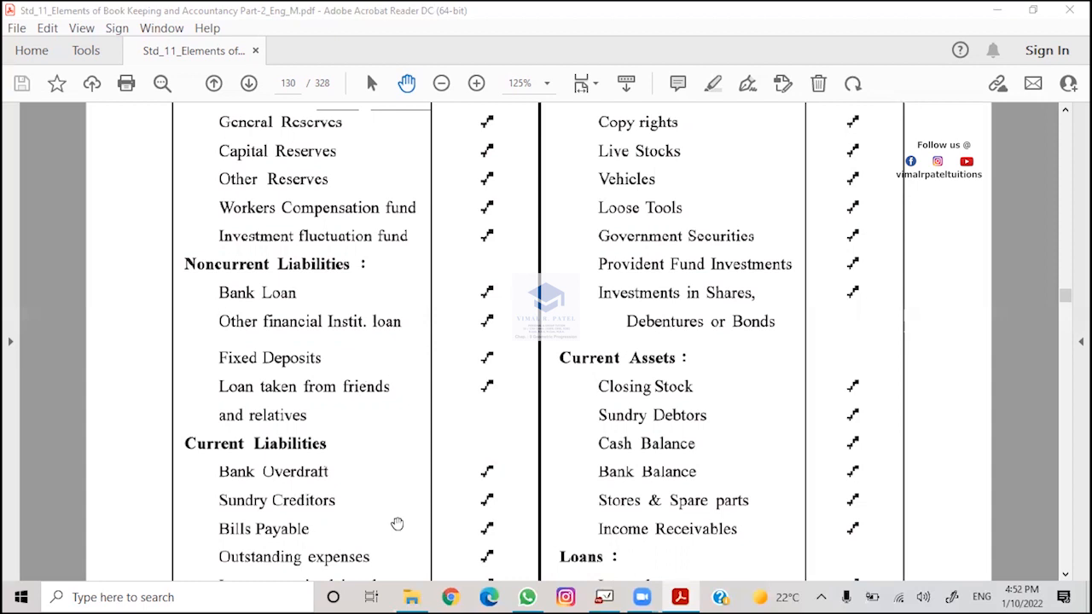
pyautogui.scroll(-3)
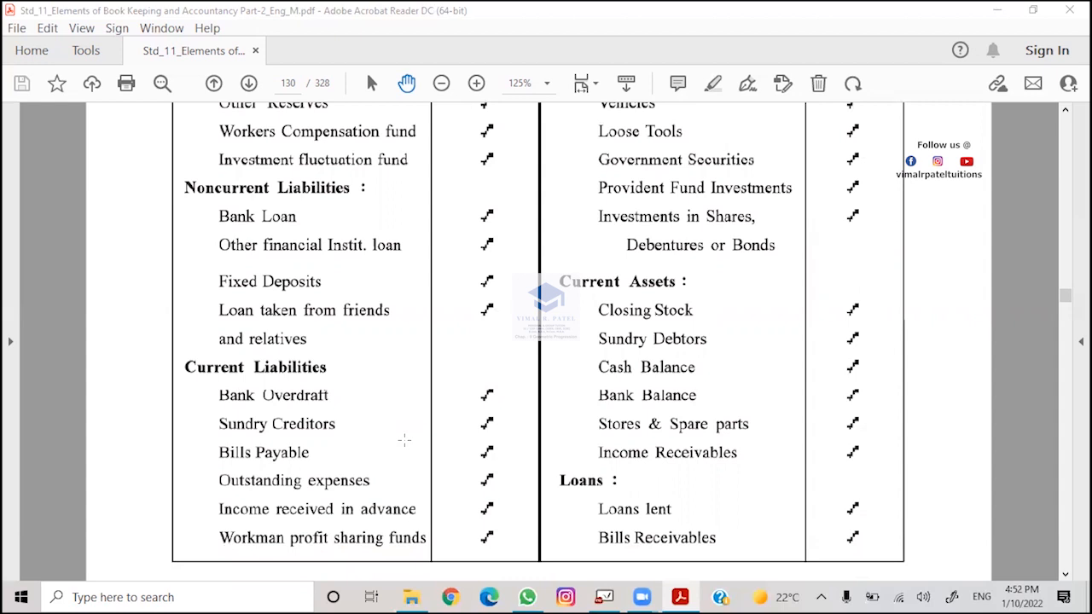
pyautogui.moveTo(398, 495)
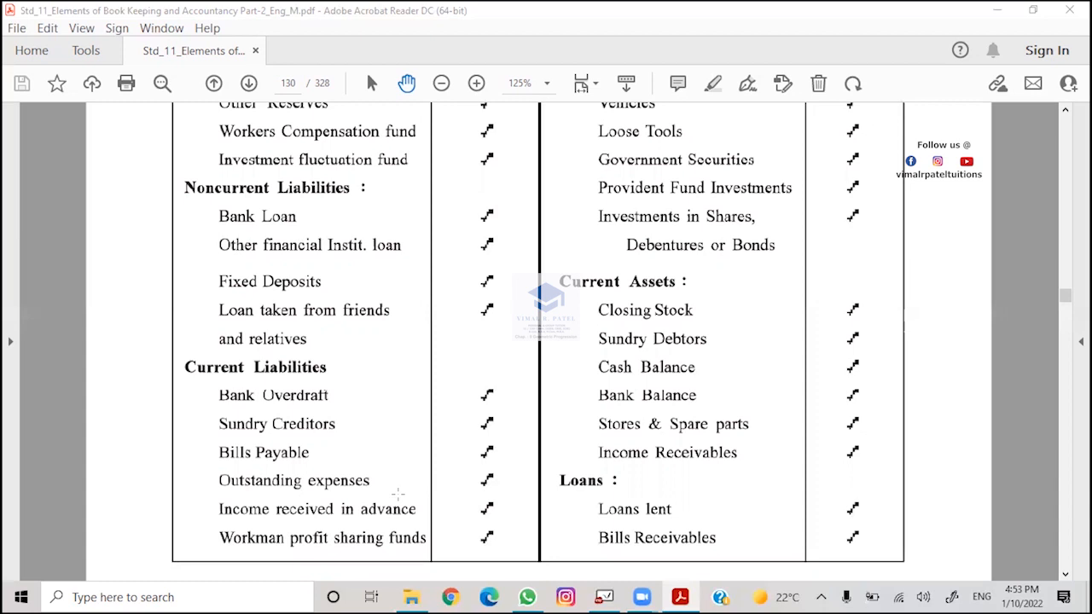
pyautogui.scroll(-3)
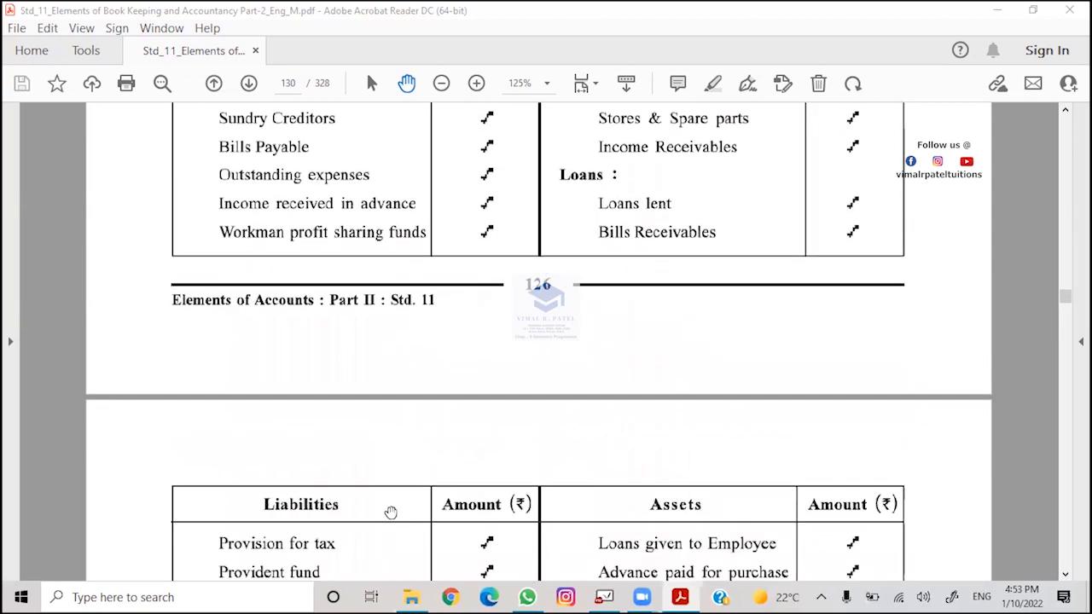
pyautogui.scroll(-3)
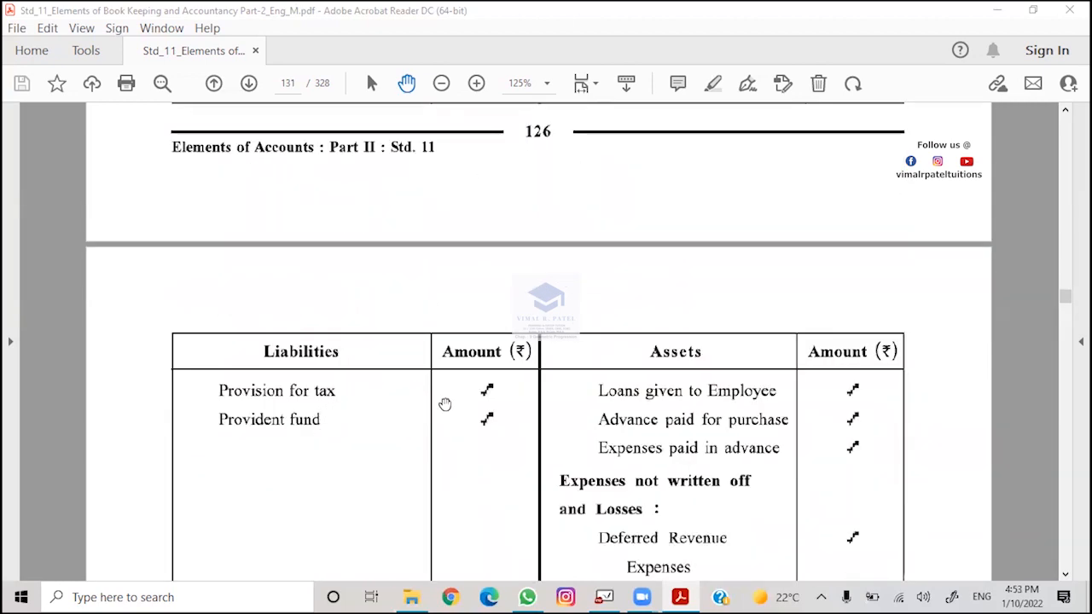
pyautogui.moveTo(371, 399)
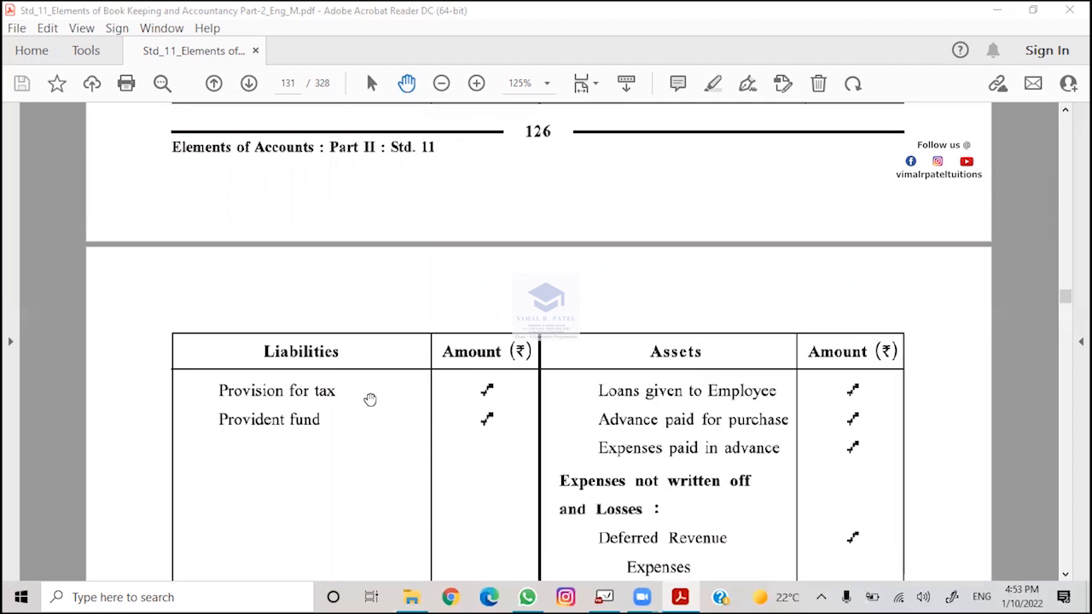
pyautogui.moveTo(362, 419)
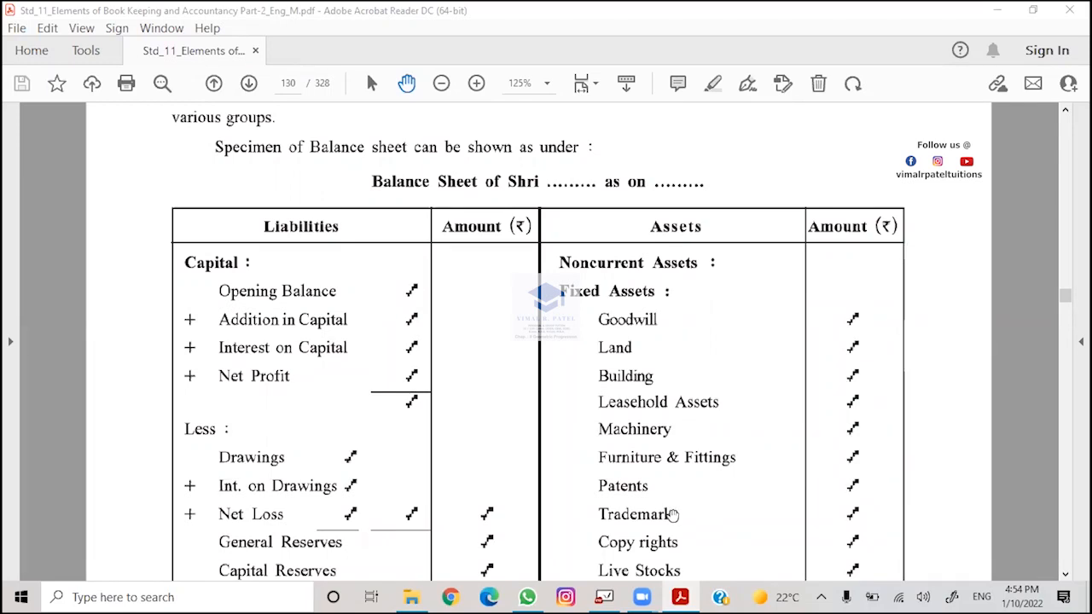
pyautogui.scroll(-3)
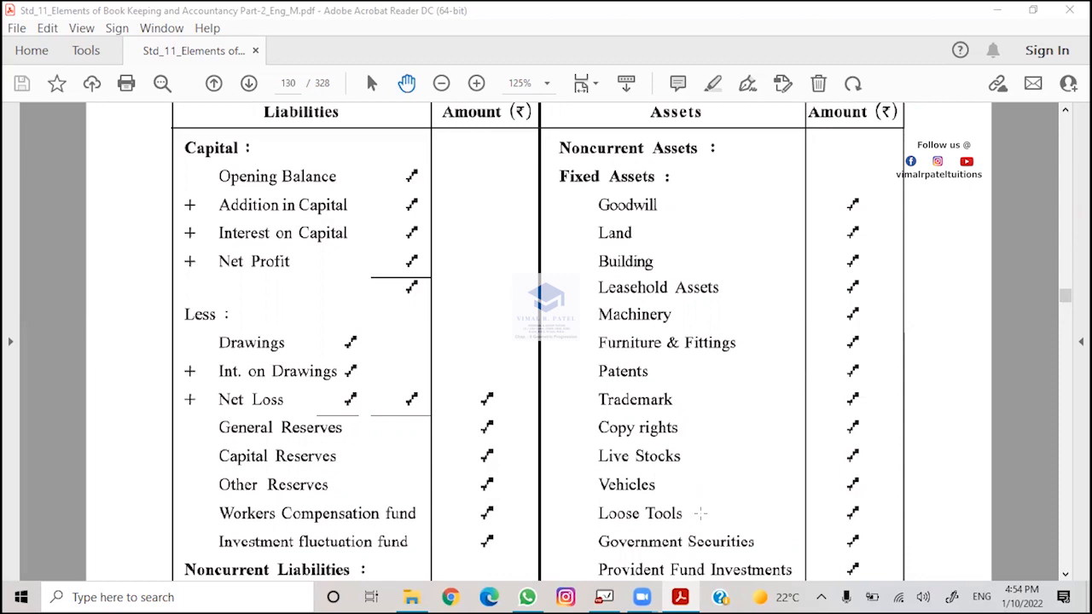
pyautogui.moveTo(716, 528)
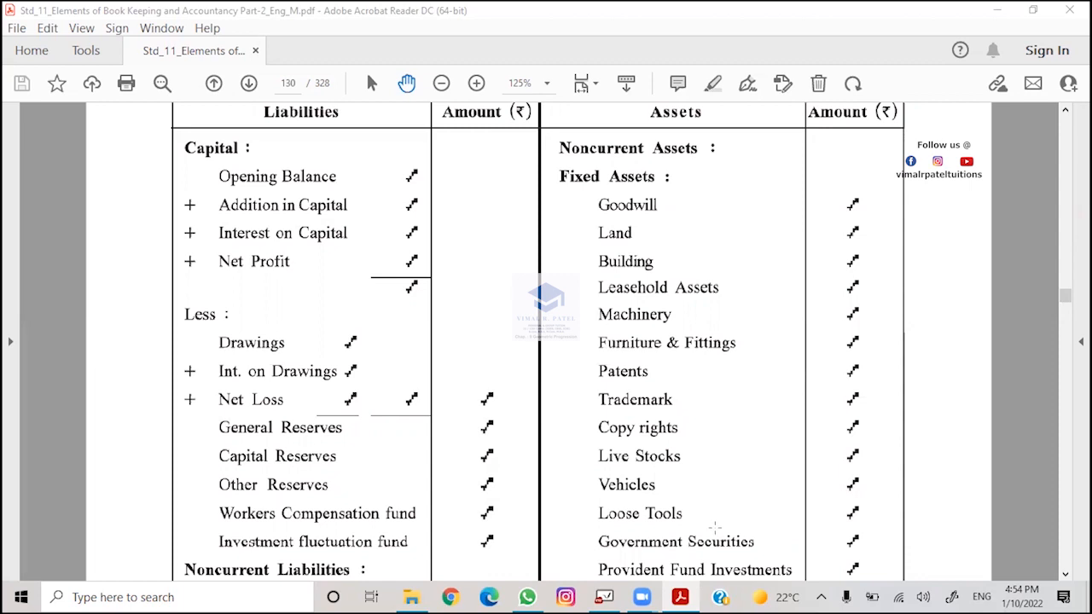
pyautogui.moveTo(804, 523)
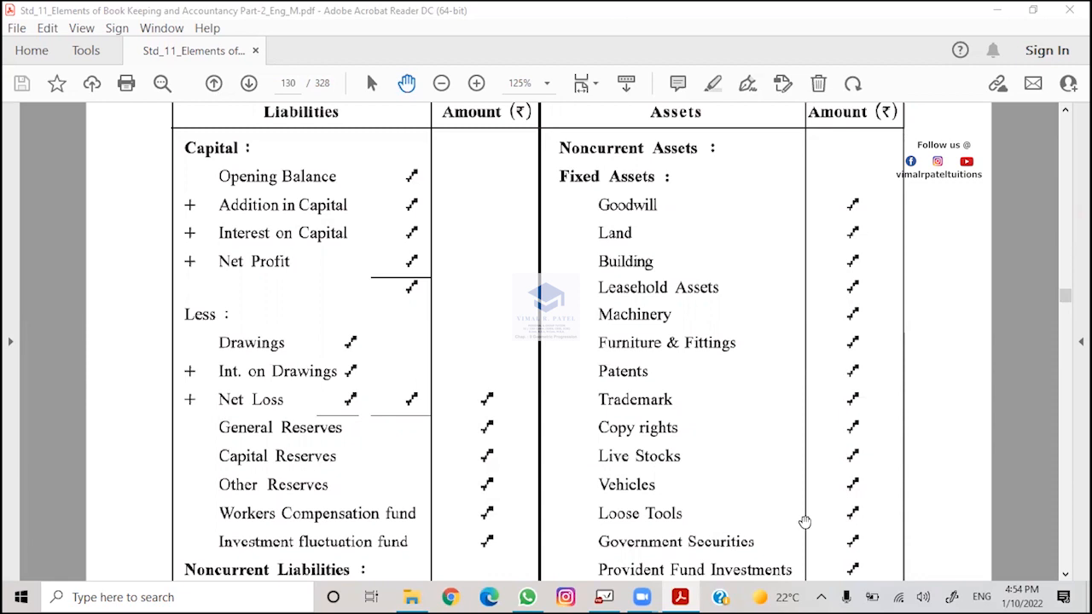
pyautogui.moveTo(828, 557)
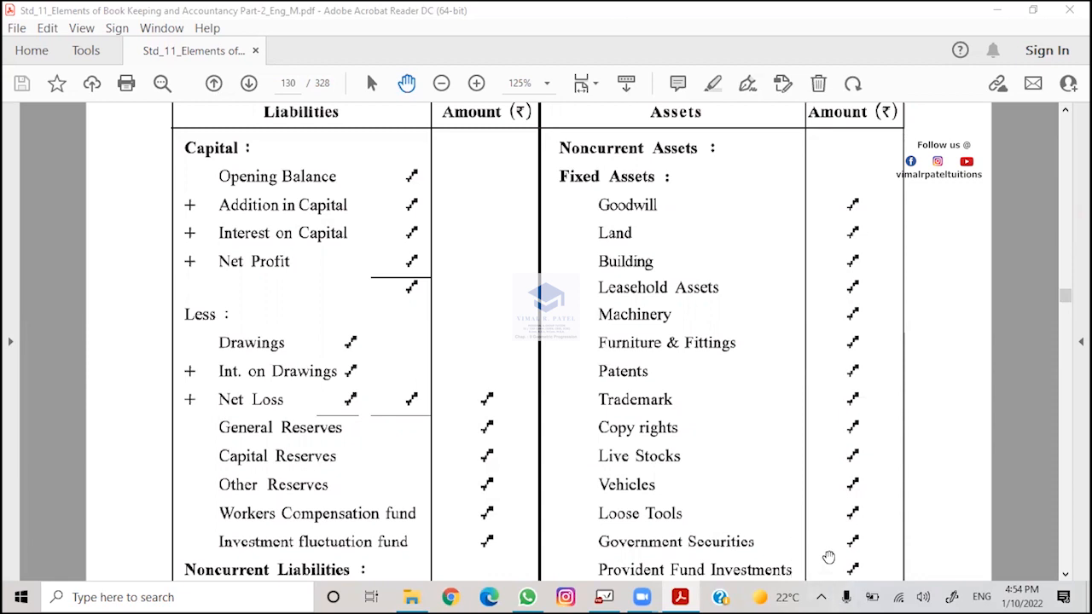
pyautogui.scroll(-3)
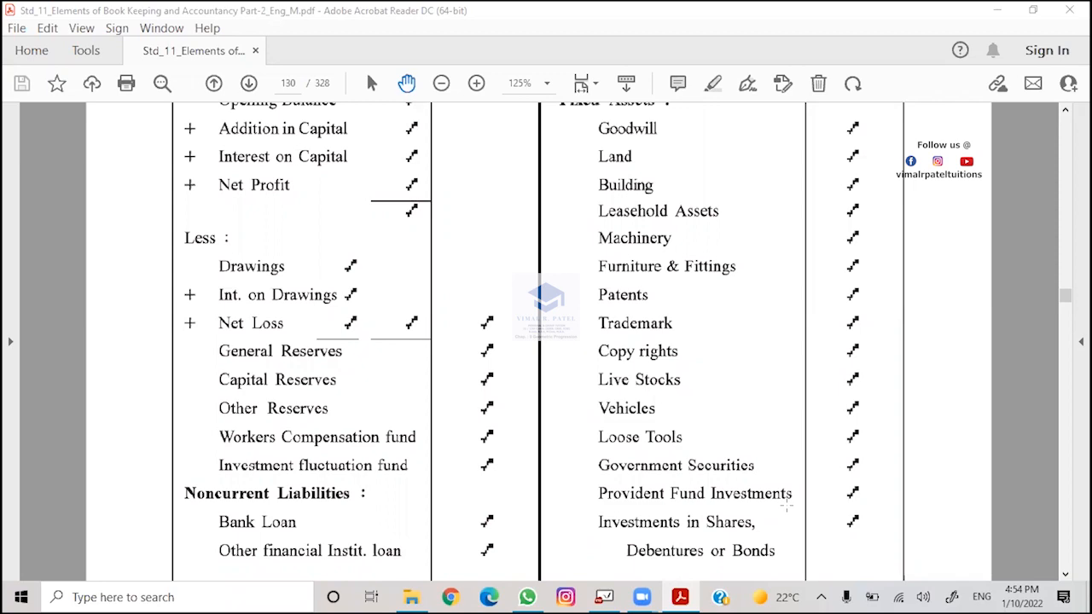
pyautogui.scroll(-3)
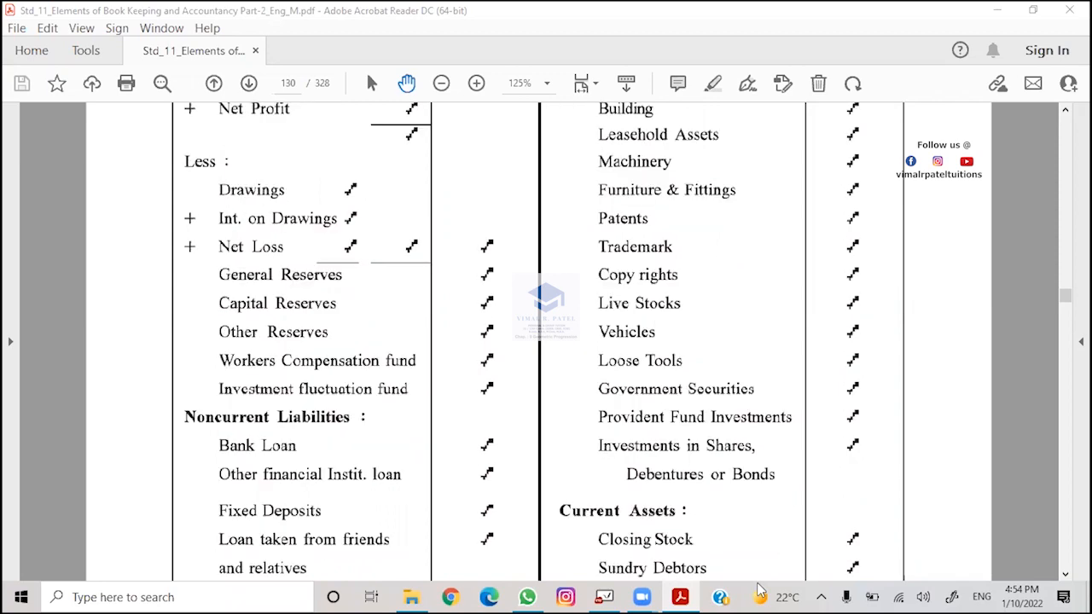
pyautogui.scroll(-3)
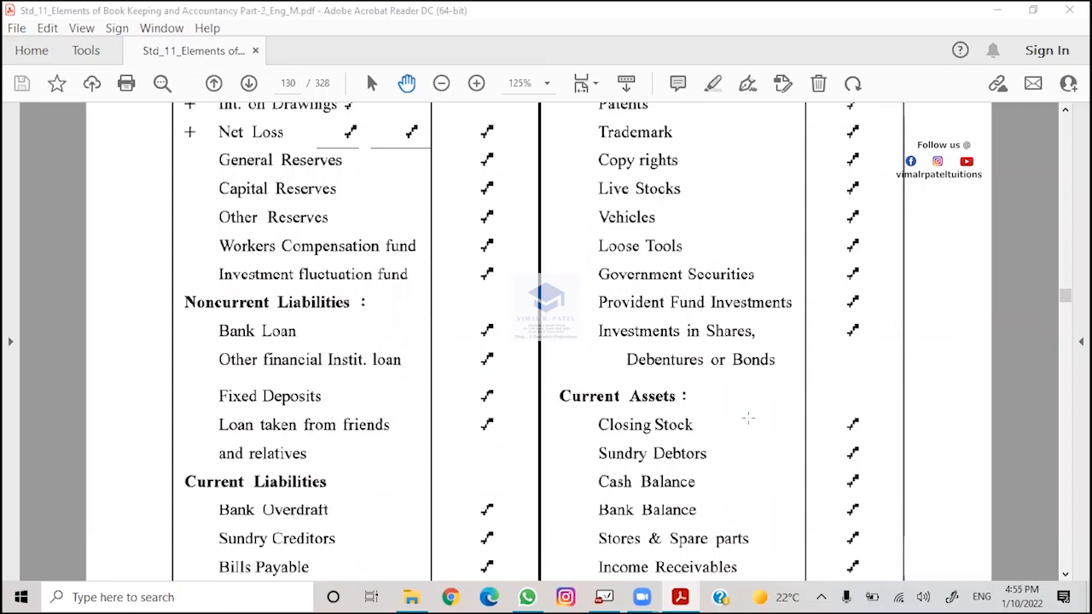
pyautogui.moveTo(766, 475)
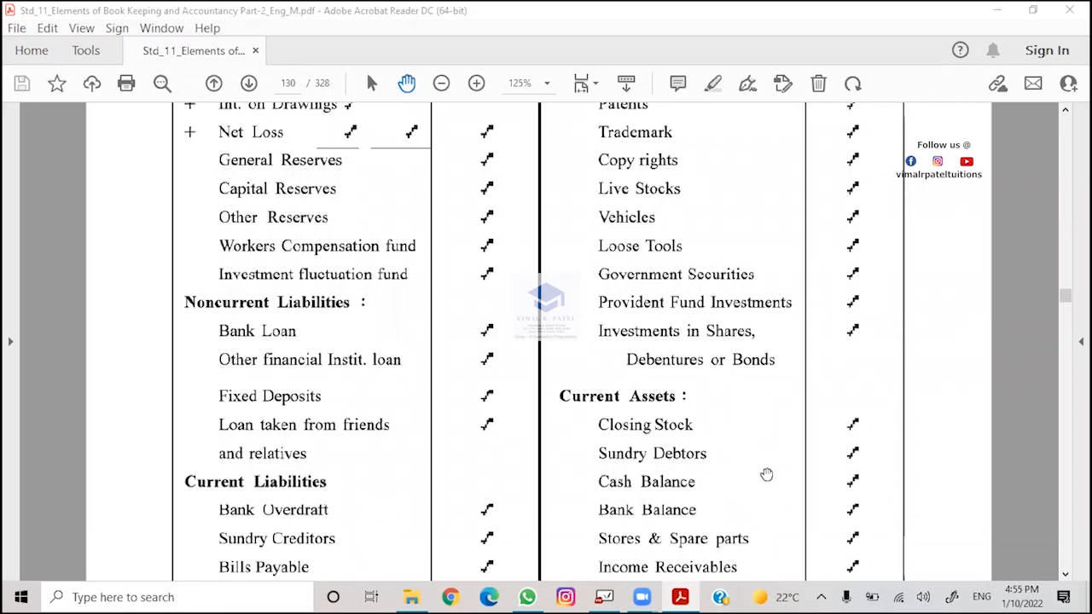
pyautogui.moveTo(772, 501)
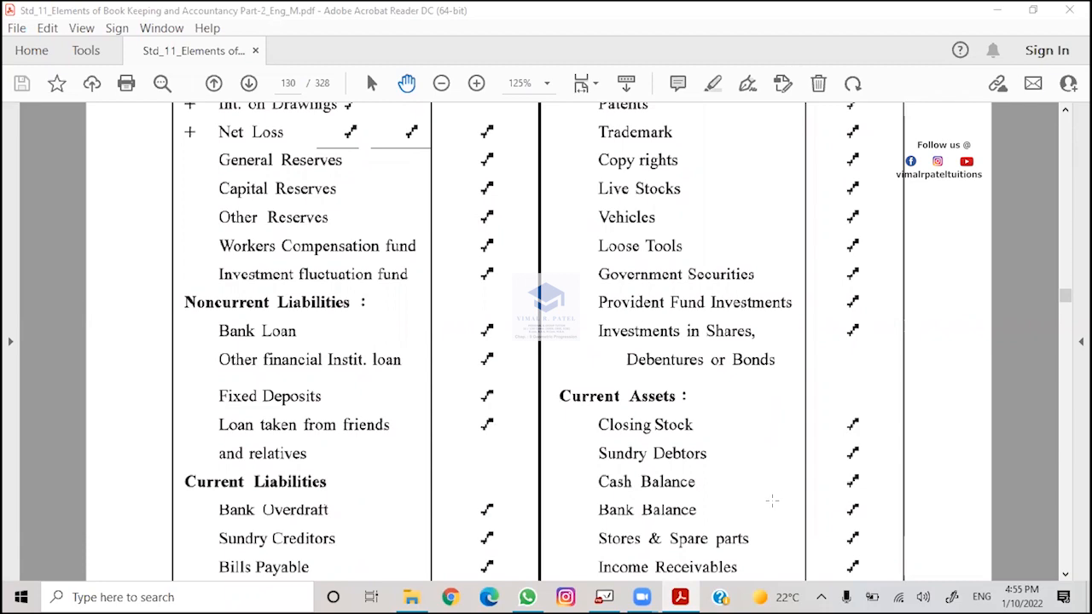
pyautogui.scroll(-3)
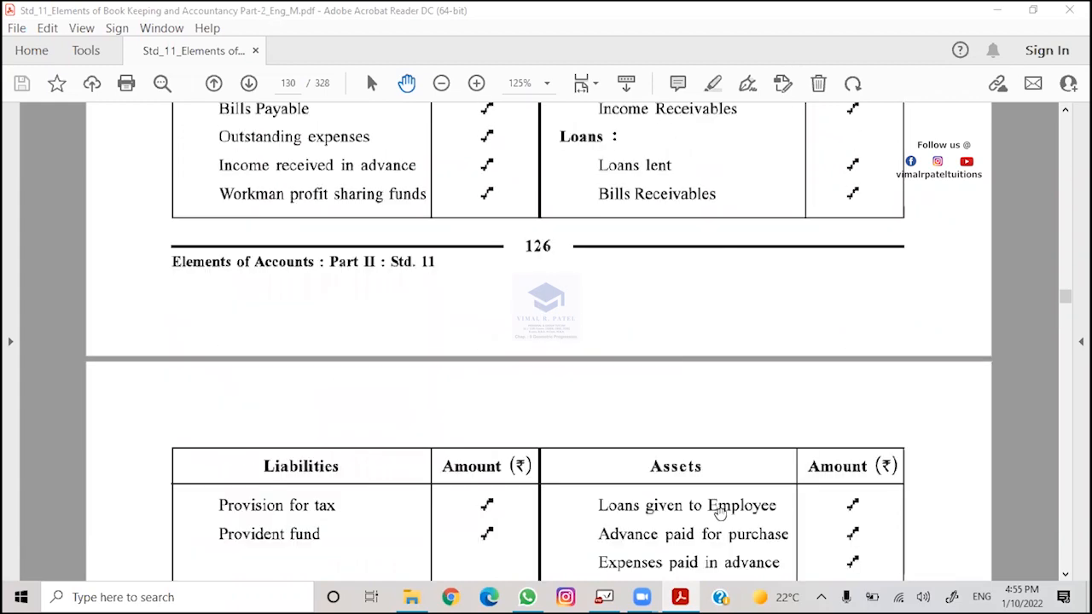
pyautogui.scroll(-3)
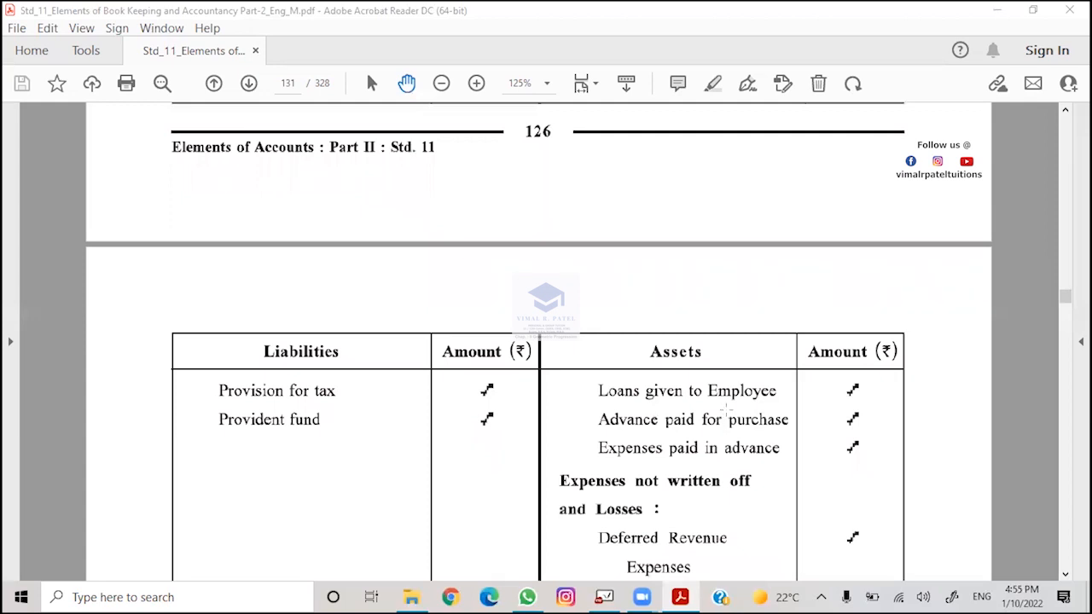
pyautogui.moveTo(789, 481)
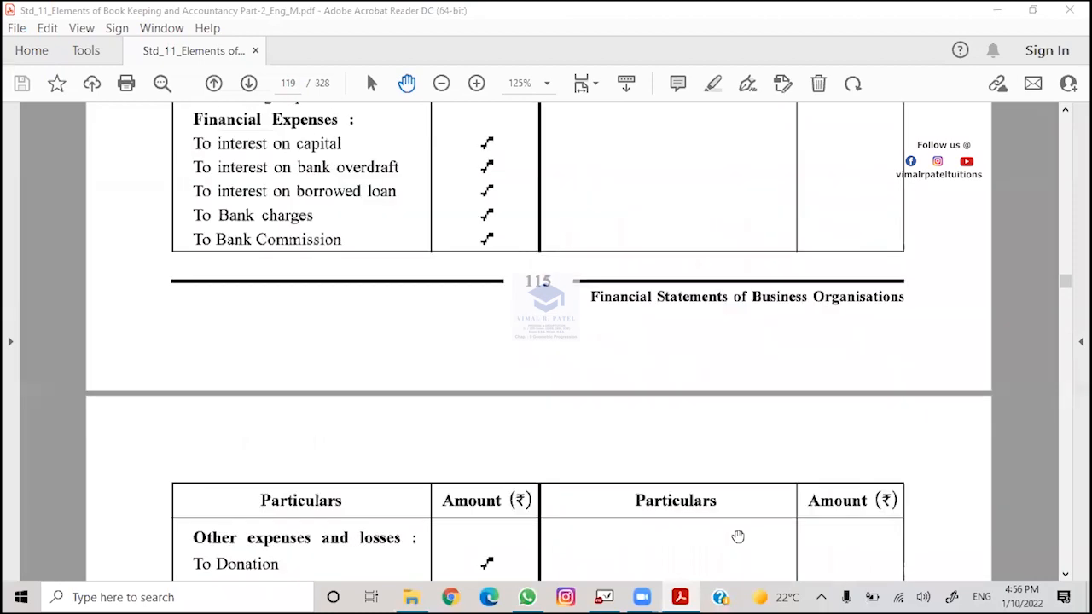
pyautogui.scroll(-3)
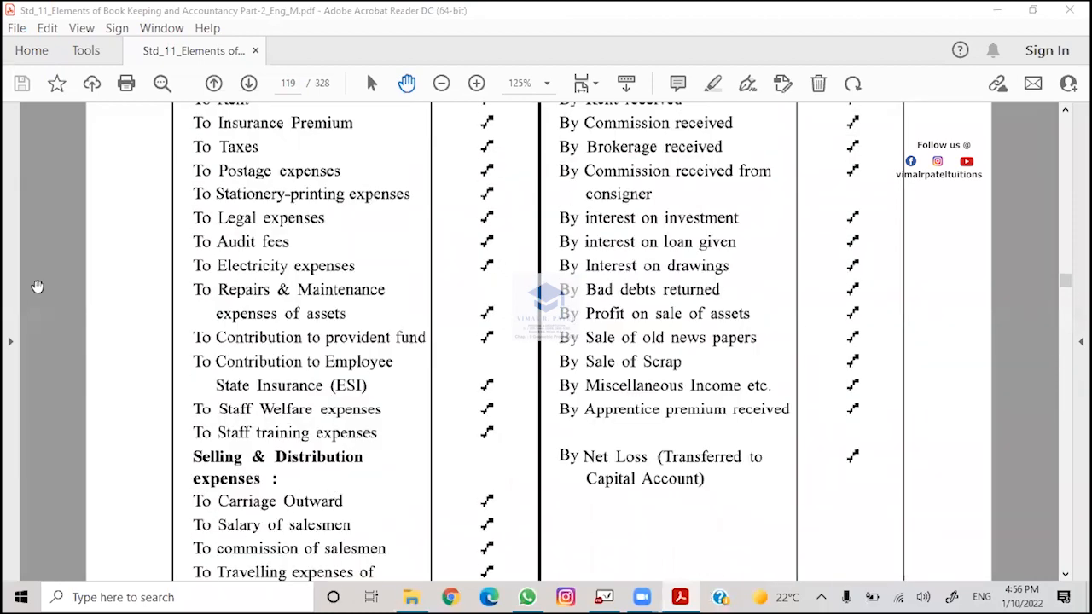
pyautogui.moveTo(721, 158)
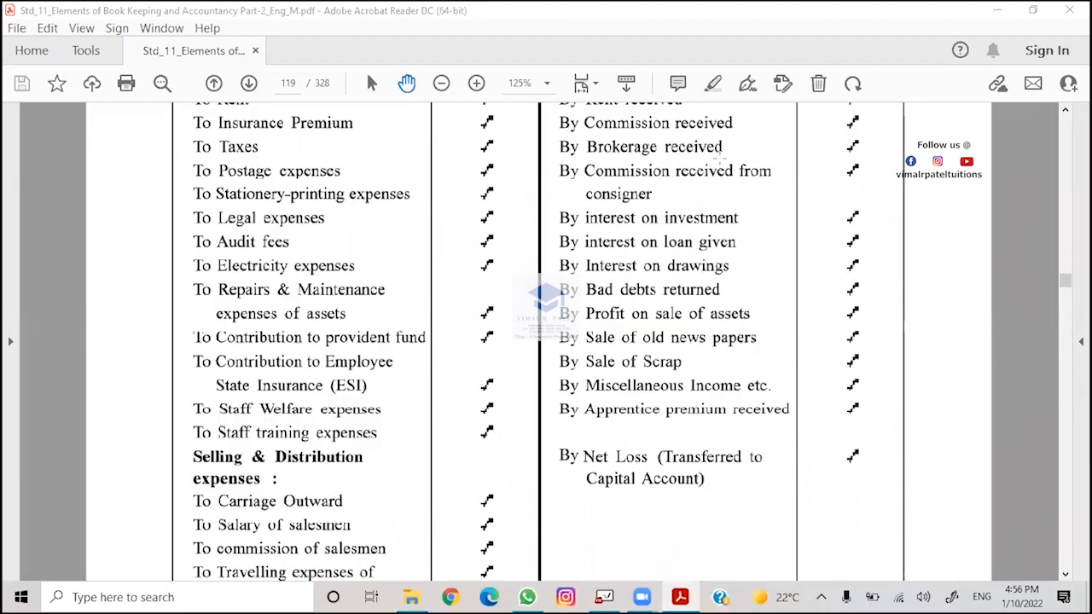